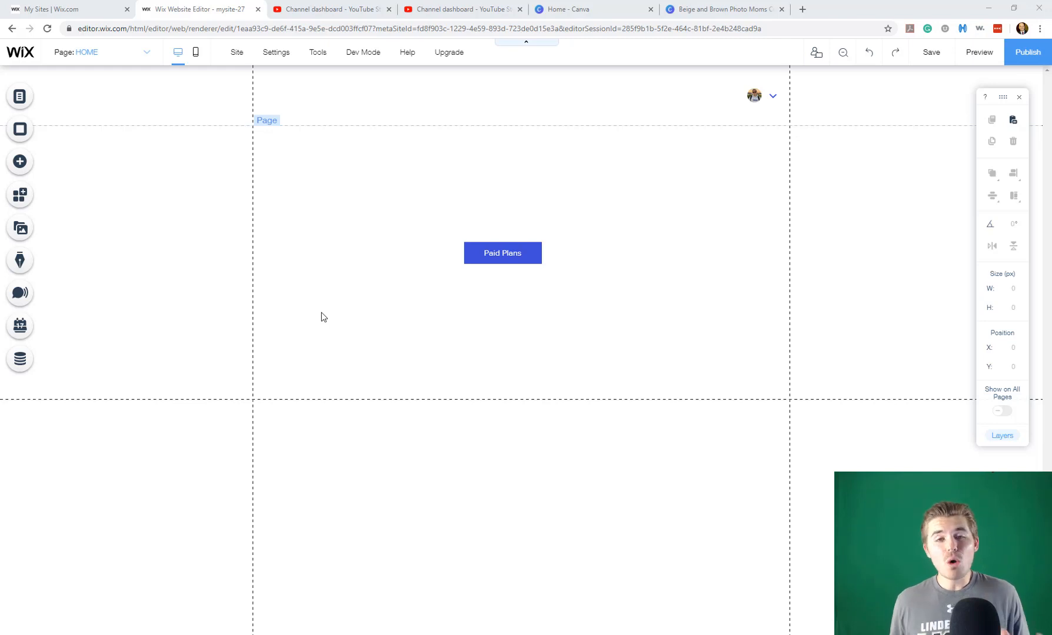
mouse_move(395, 326)
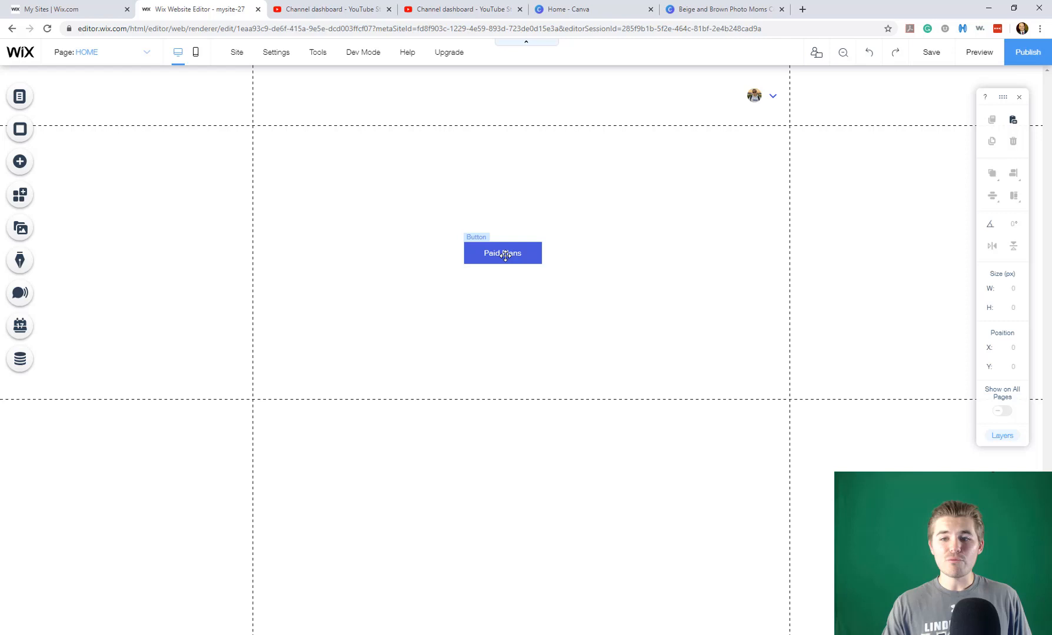
Select the Paid Plans button and nudge it around its original spot on the page.
left_click(501, 253)
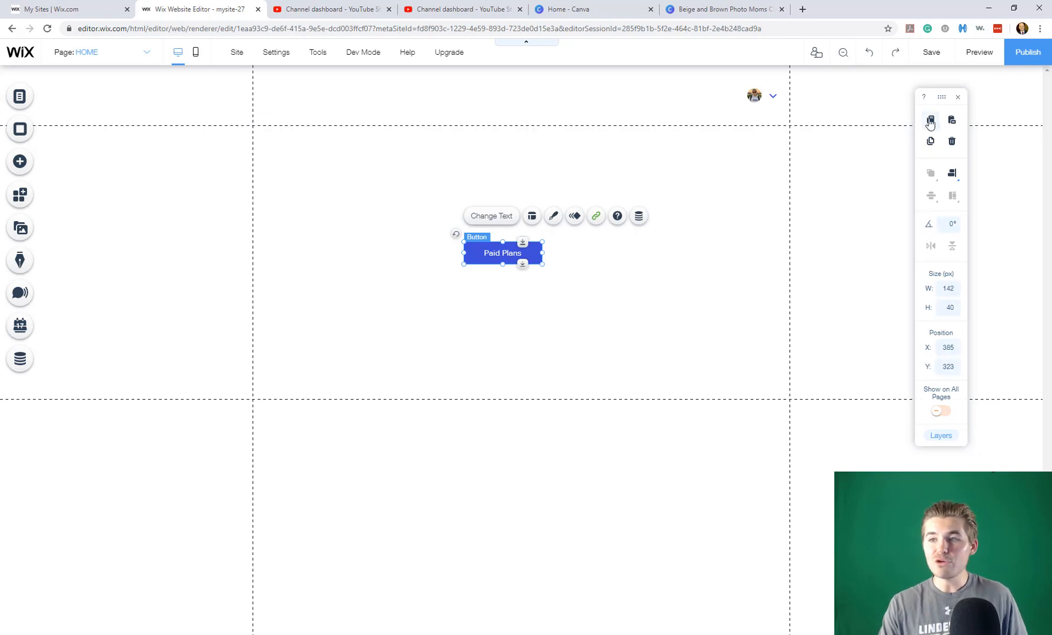
mouse_move(930, 120)
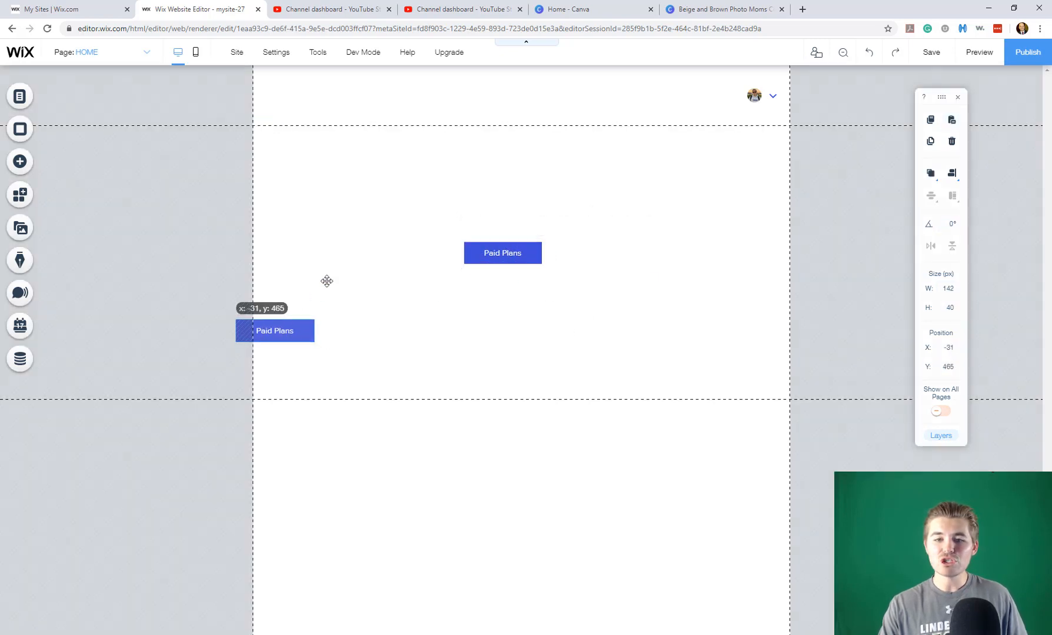
left_click_drag(274, 330, 342, 189)
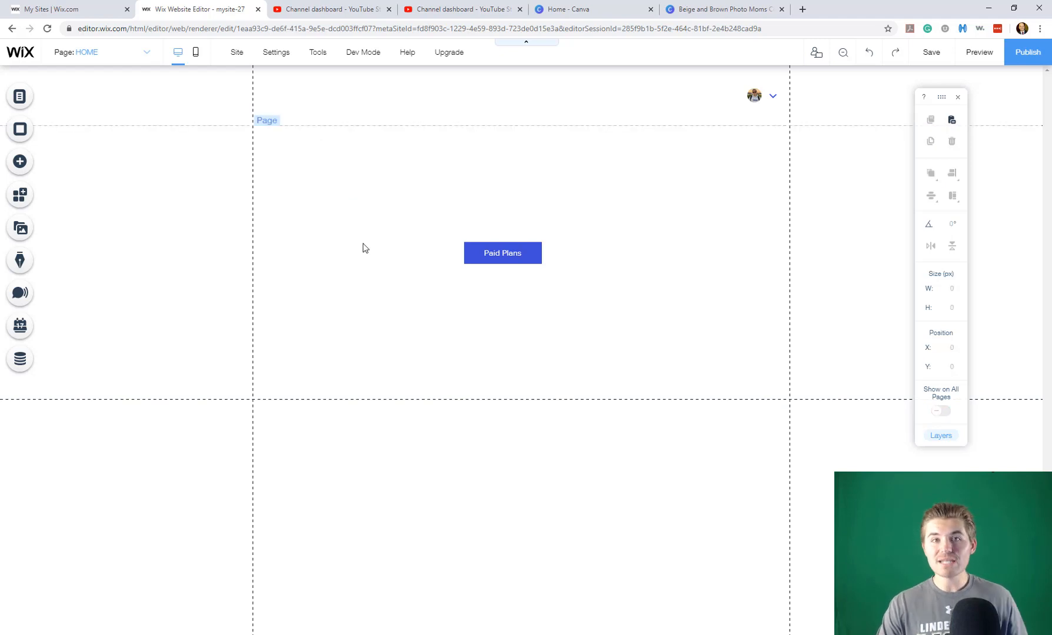
left_click(501, 253)
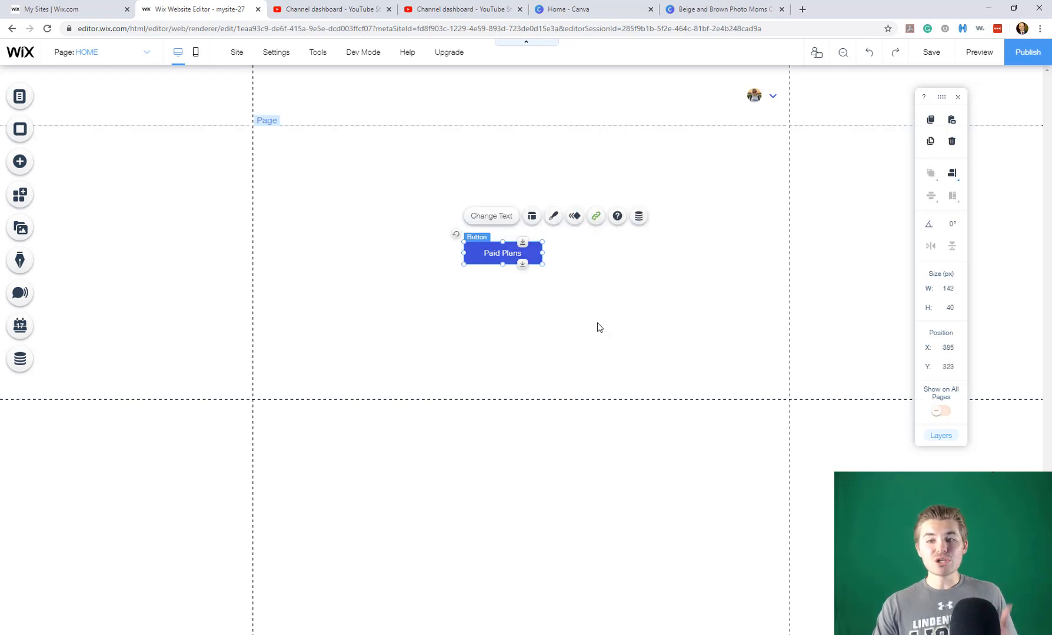
left_click_drag(501, 253, 513, 263)
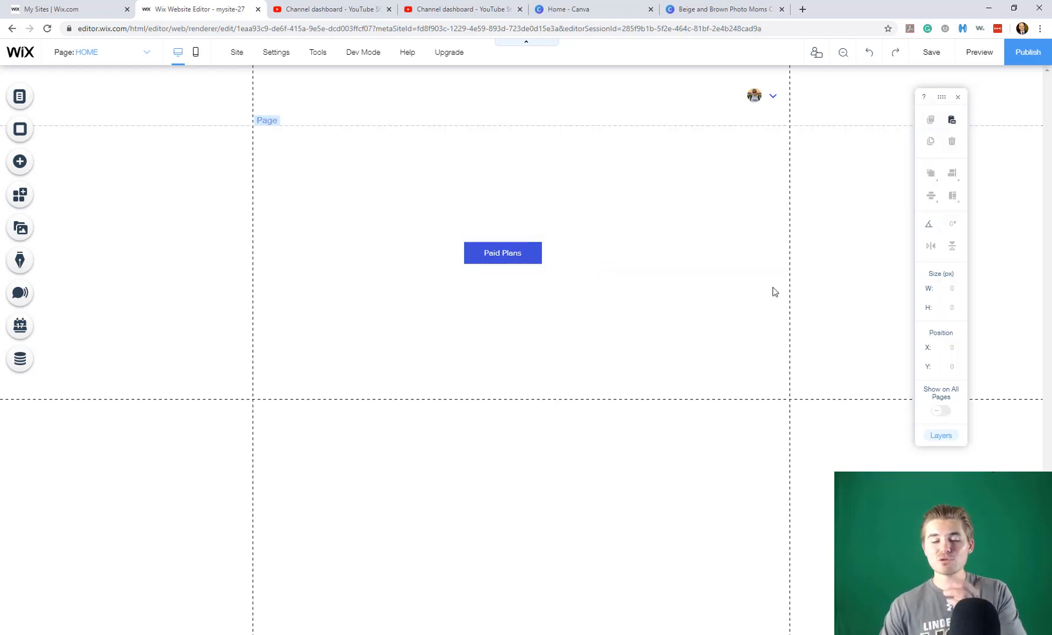
mouse_move(705, 300)
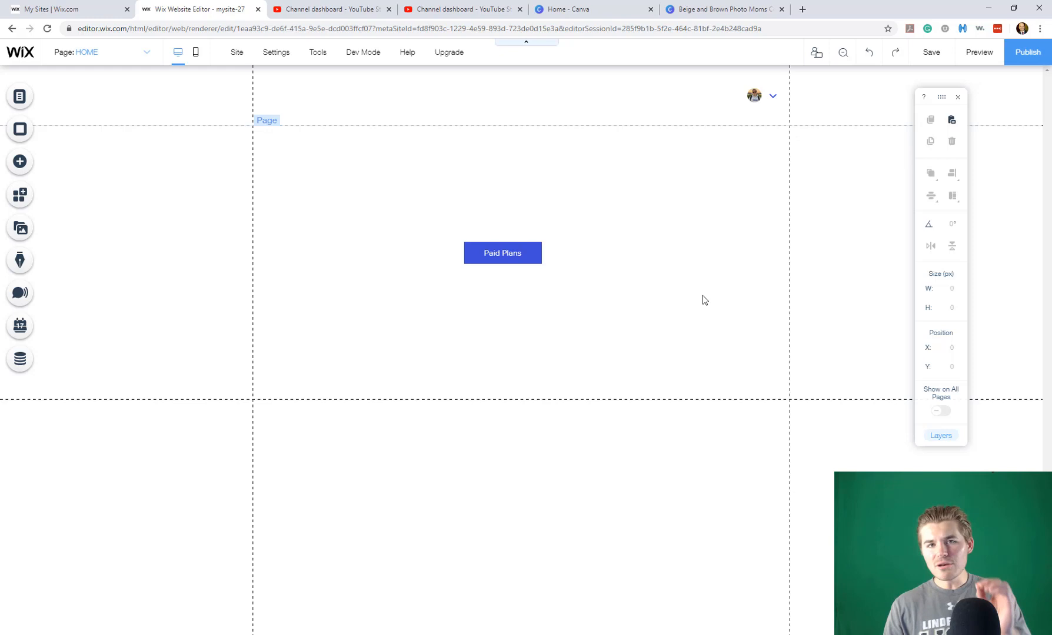
mouse_move(668, 311)
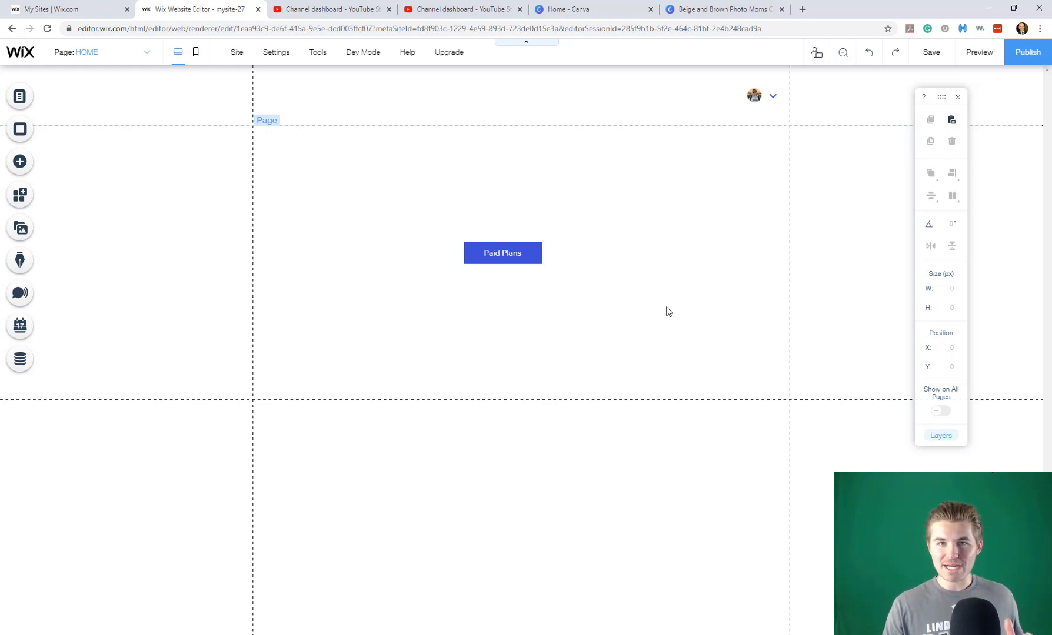
Drag the Paid Plans button up into the site header and drop it there.
left_click_drag(501, 253, 311, 206)
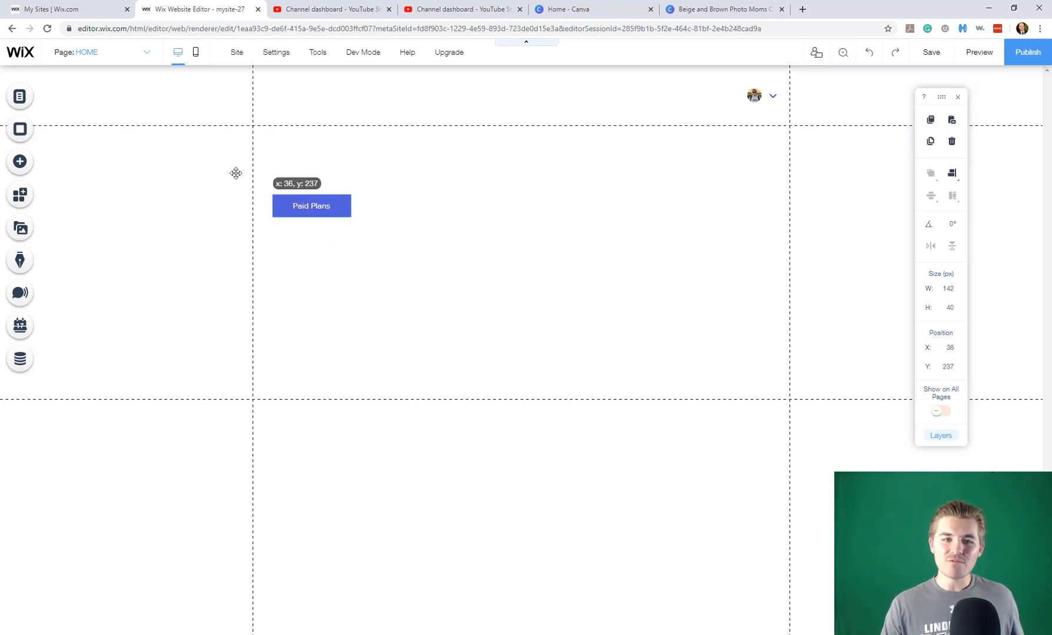
left_click_drag(311, 206, 74, 109)
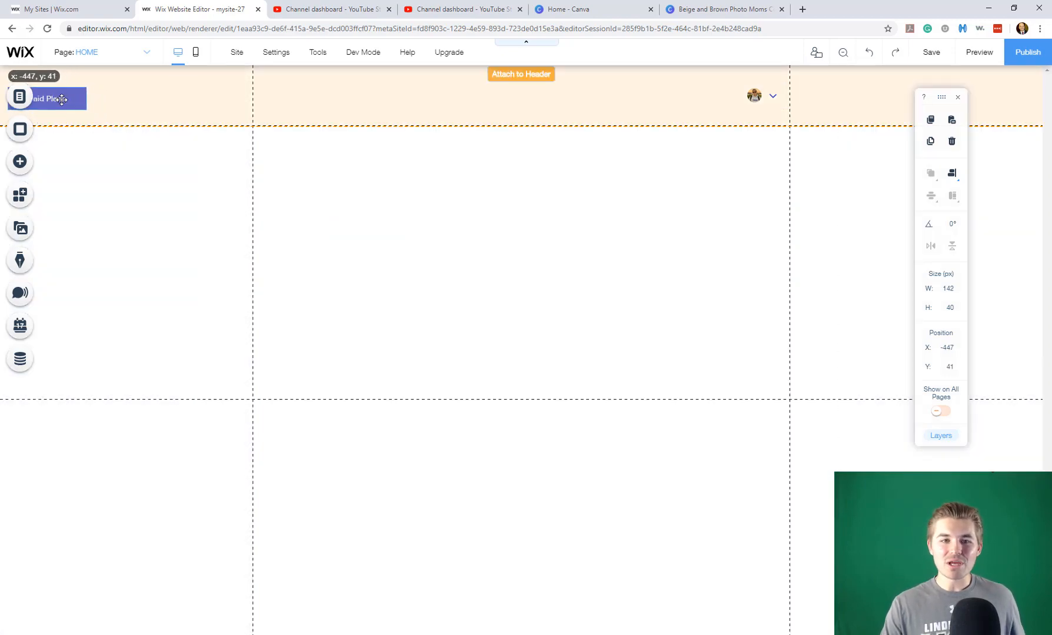
left_click(940, 411)
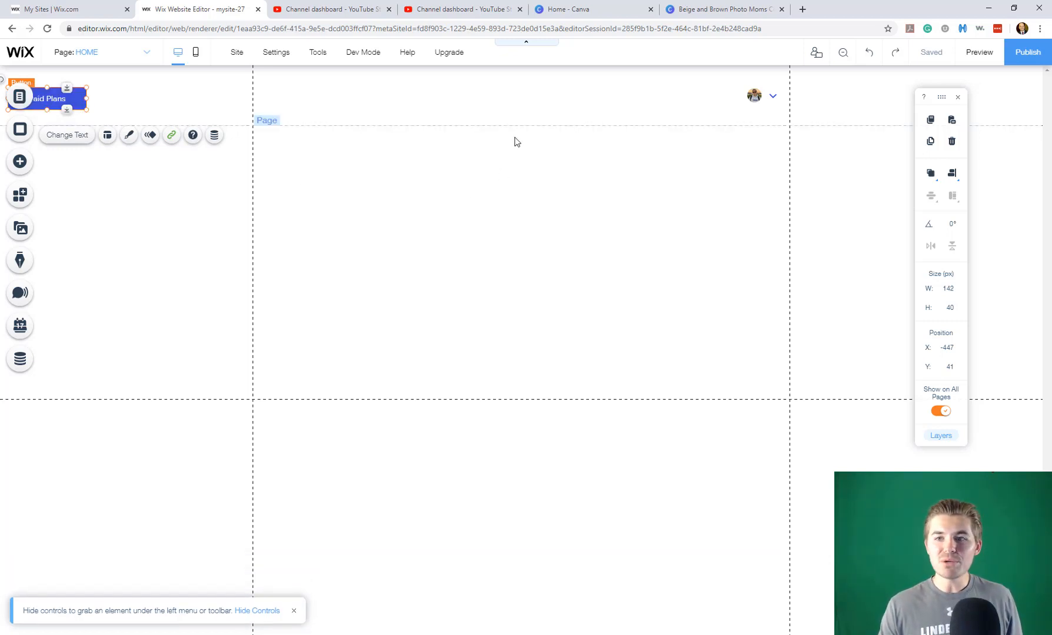
mouse_move(526, 43)
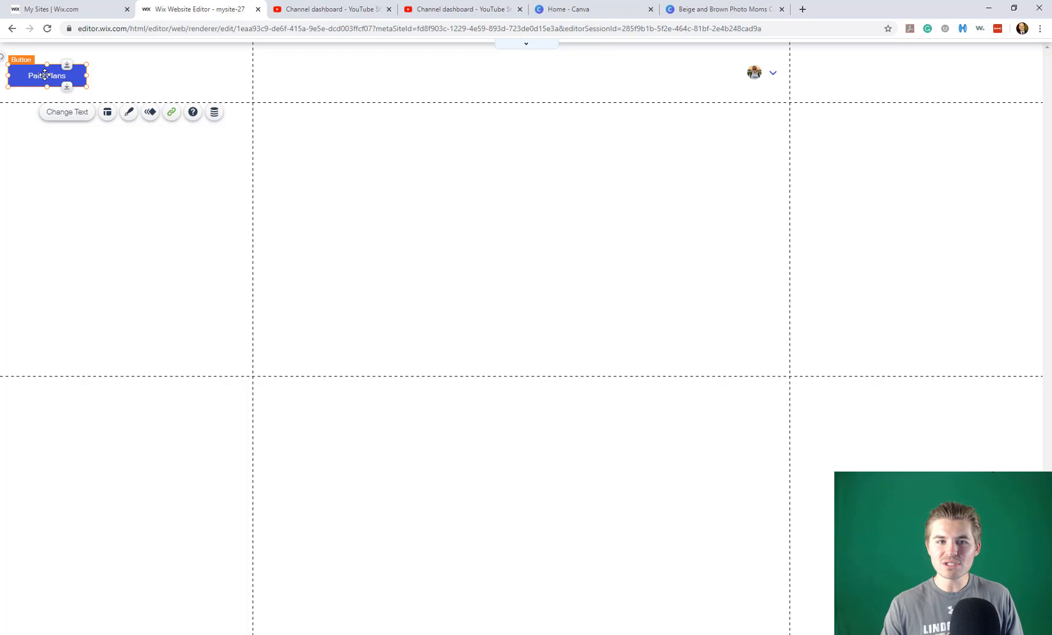
Bring the button back down onto the page body, positioned right of centre.
left_click_drag(47, 75, 386, 254)
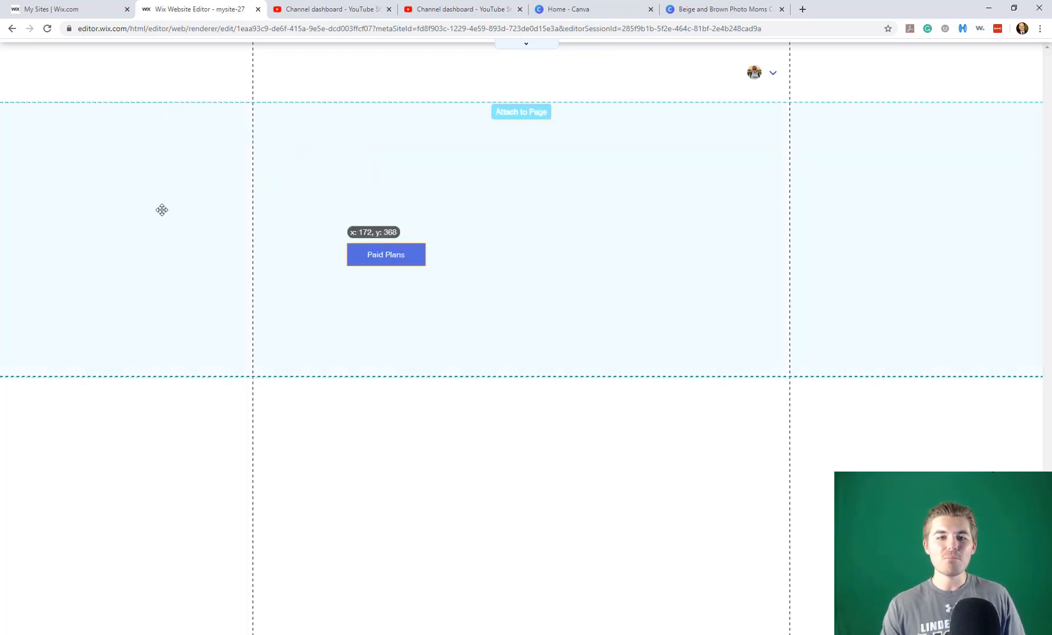
left_click_drag(386, 254, 553, 244)
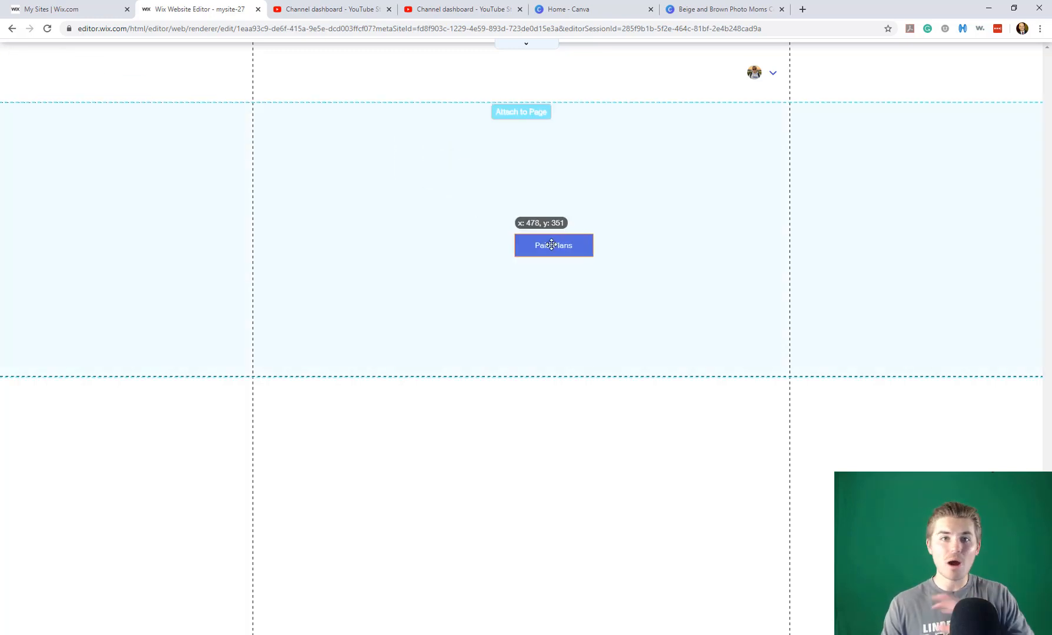
left_click(553, 245)
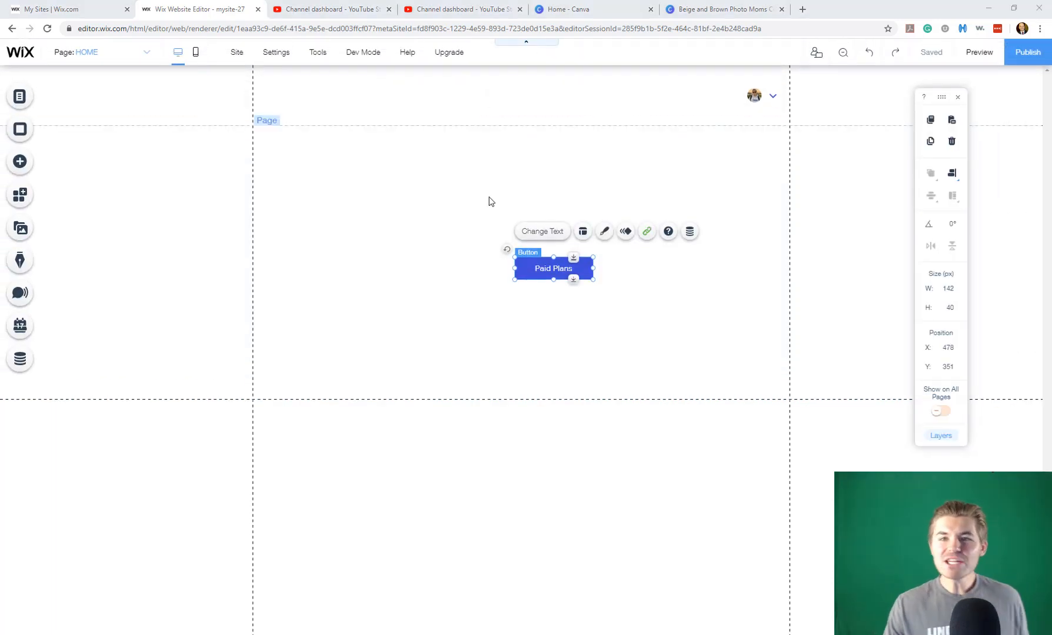
mouse_move(460, 210)
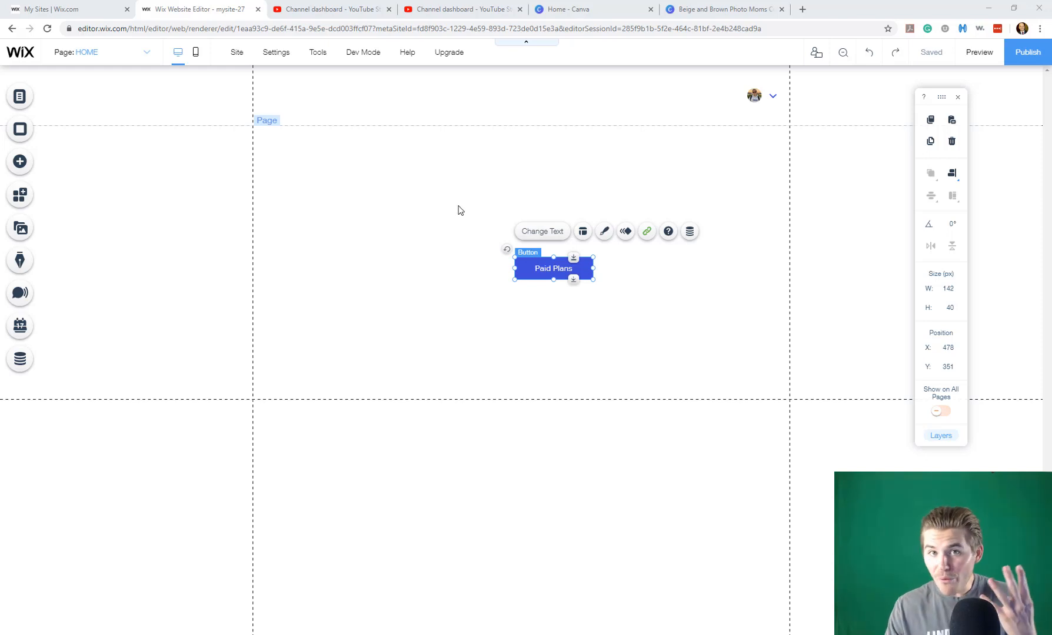
mouse_move(399, 245)
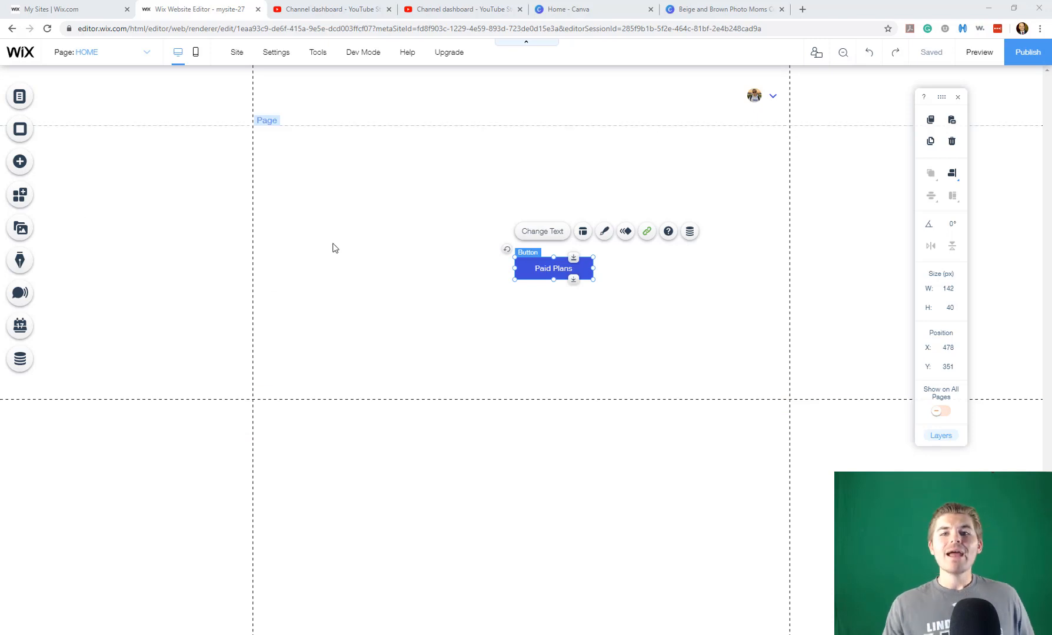
mouse_move(334, 207)
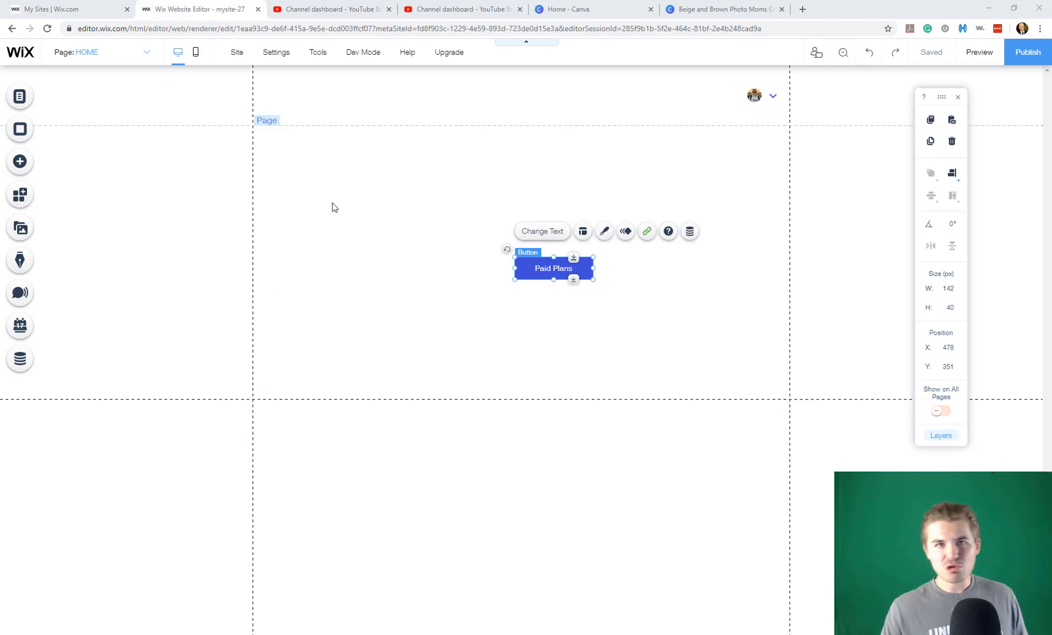
Turn on Rulers from the editor's Tools display options.
left_click(317, 52)
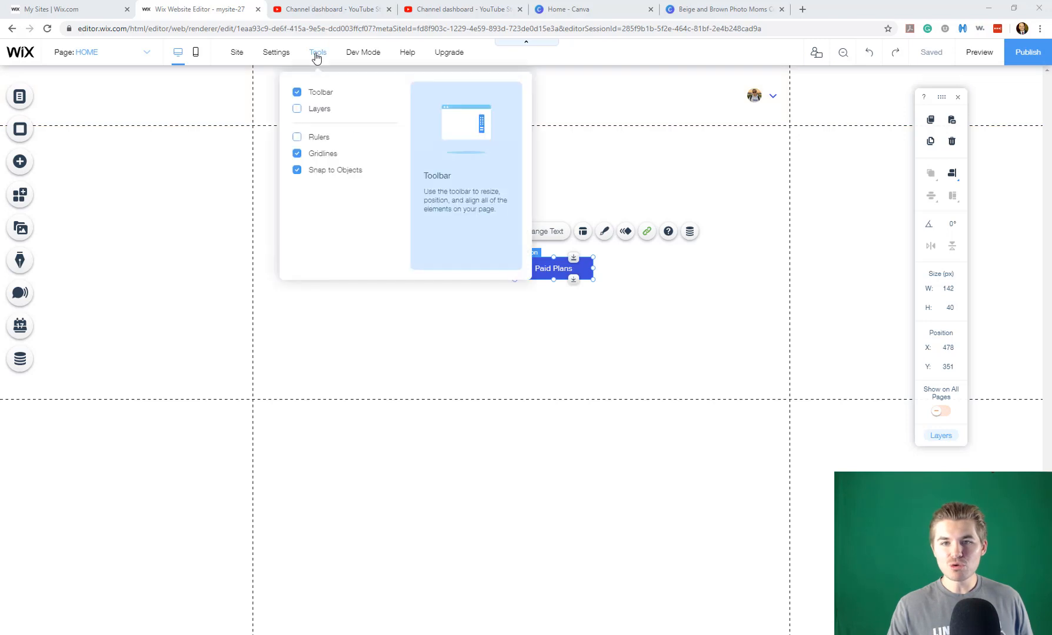
mouse_move(321, 95)
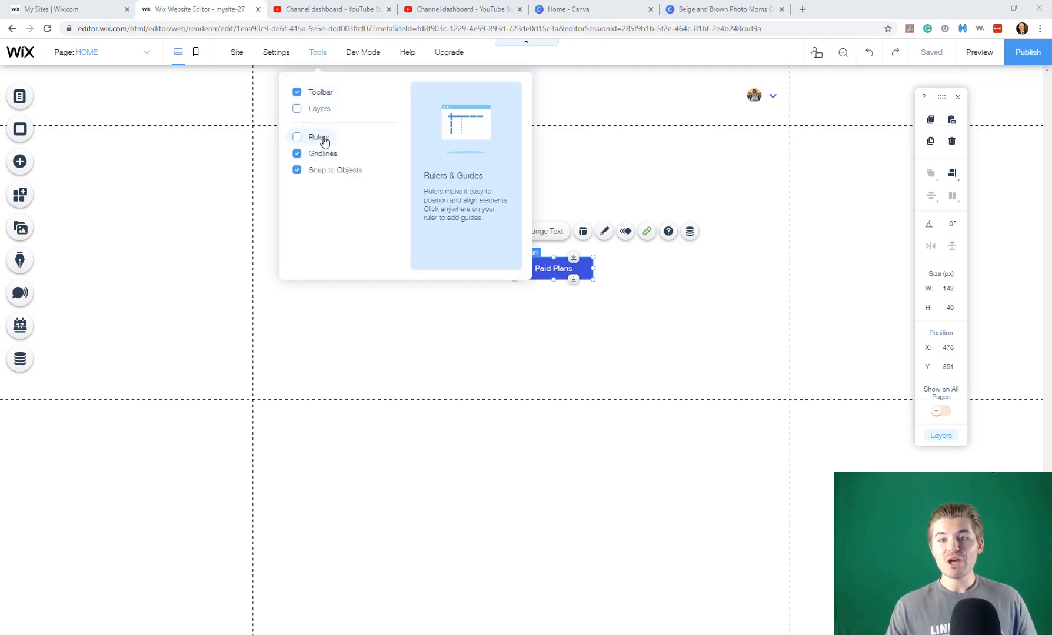
left_click(296, 137)
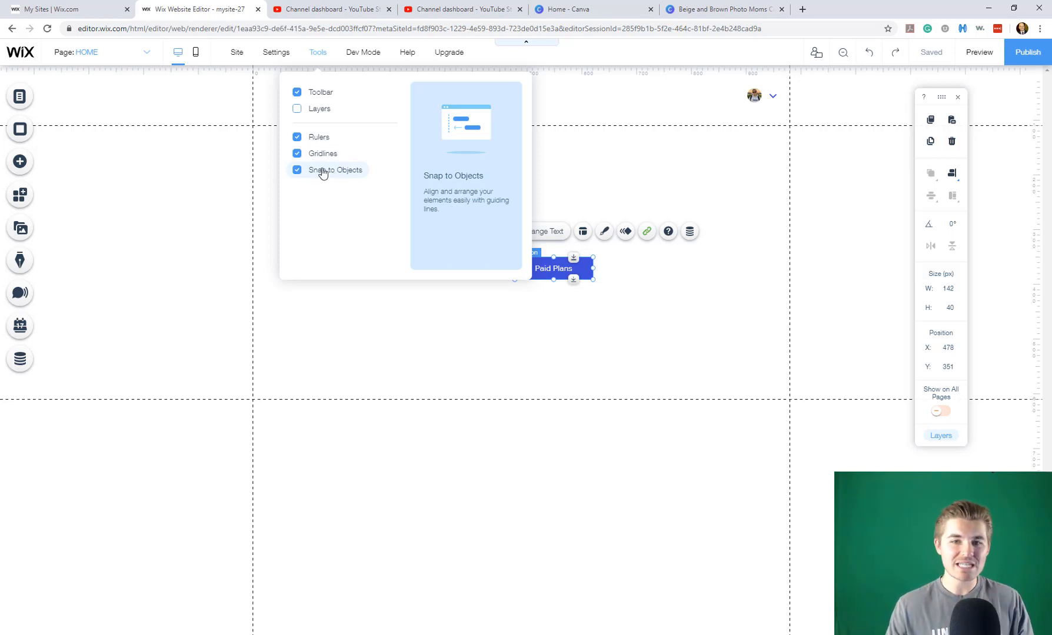
mouse_move(432, 171)
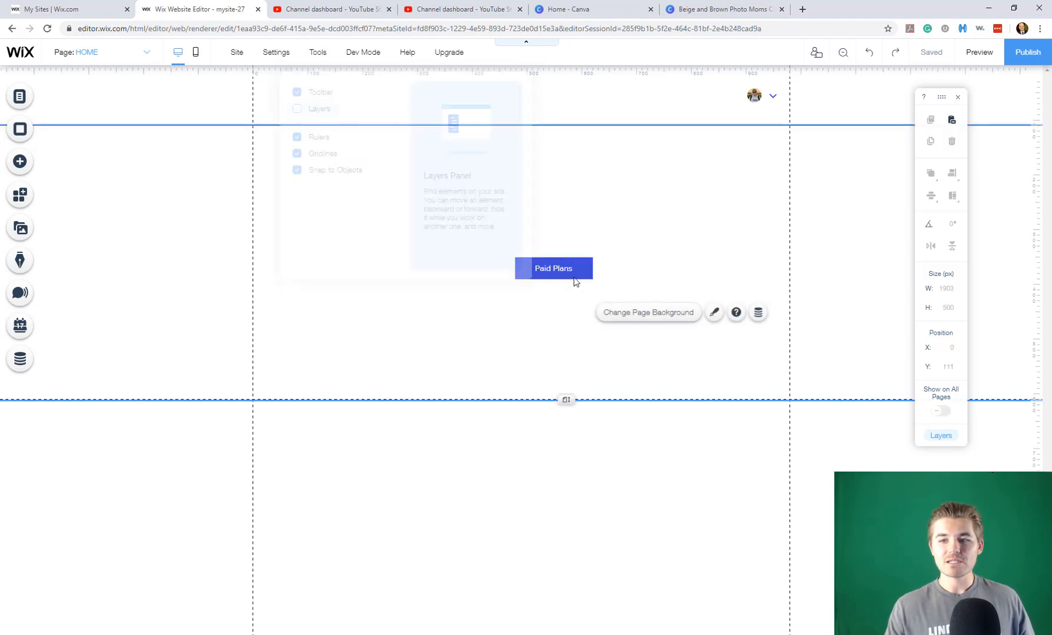
Snap the copied Paid Plans button directly beneath the original, horizontally aligned with it.
left_click_drag(553, 269, 496, 263)
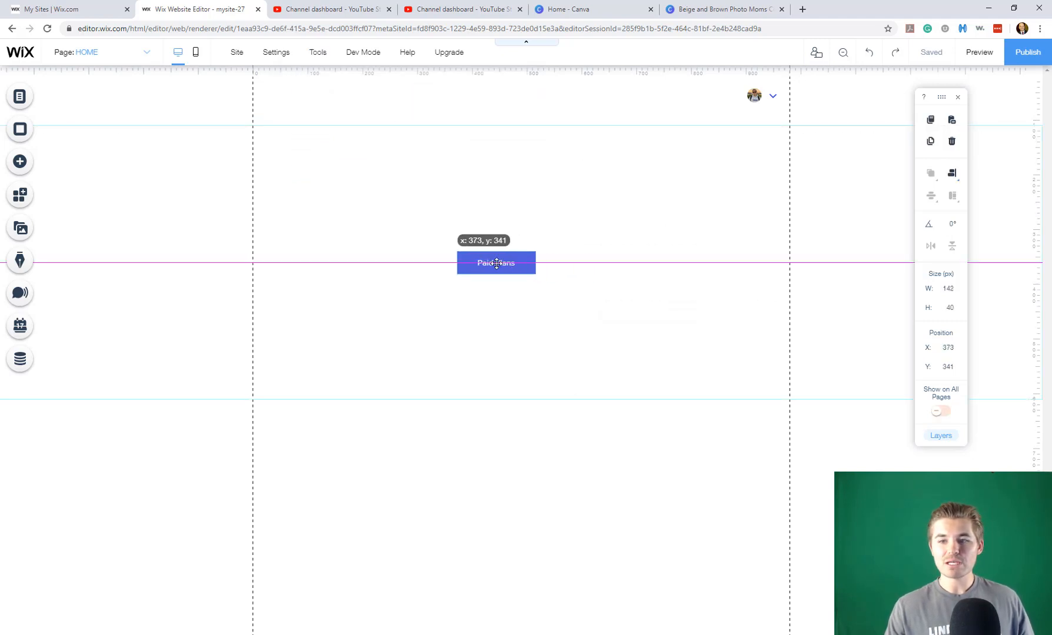
left_click_drag(496, 262, 509, 262)
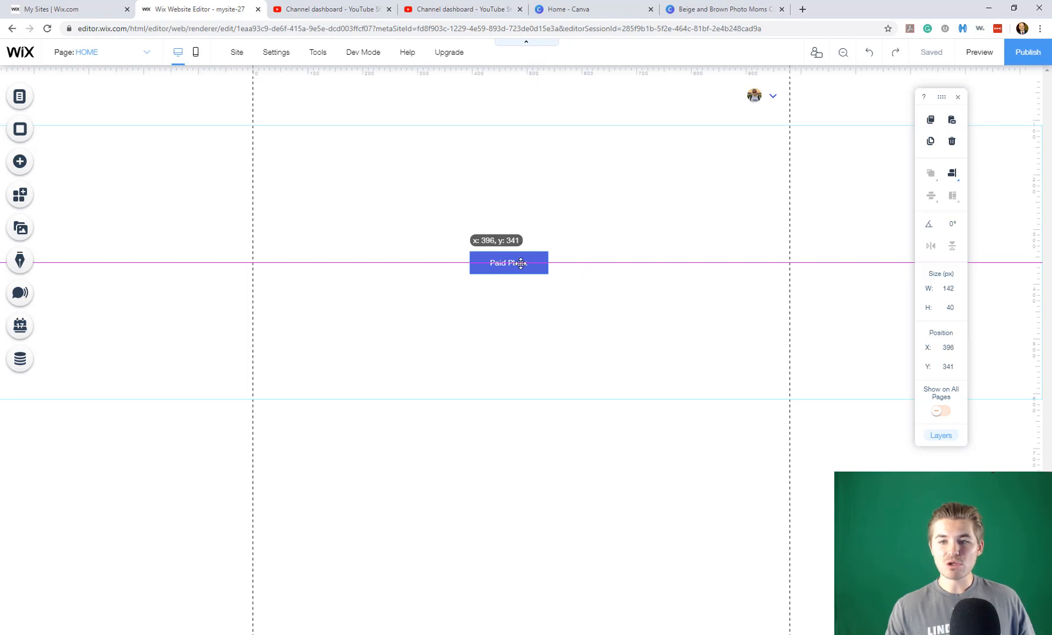
left_click_drag(508, 263, 521, 263)
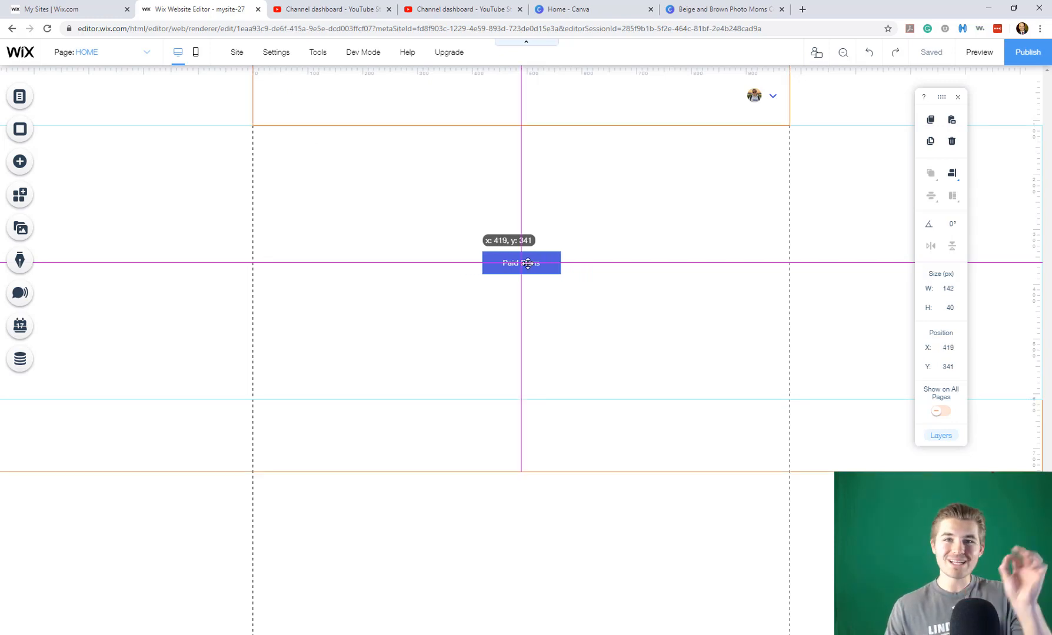
left_click_drag(521, 262, 521, 260)
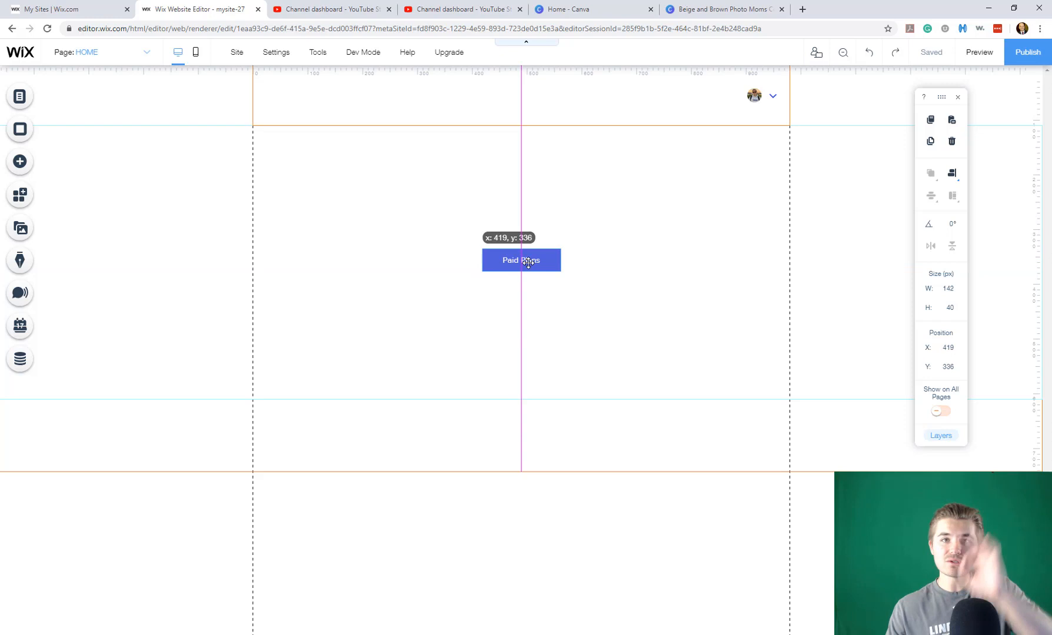
left_click_drag(521, 260, 522, 264)
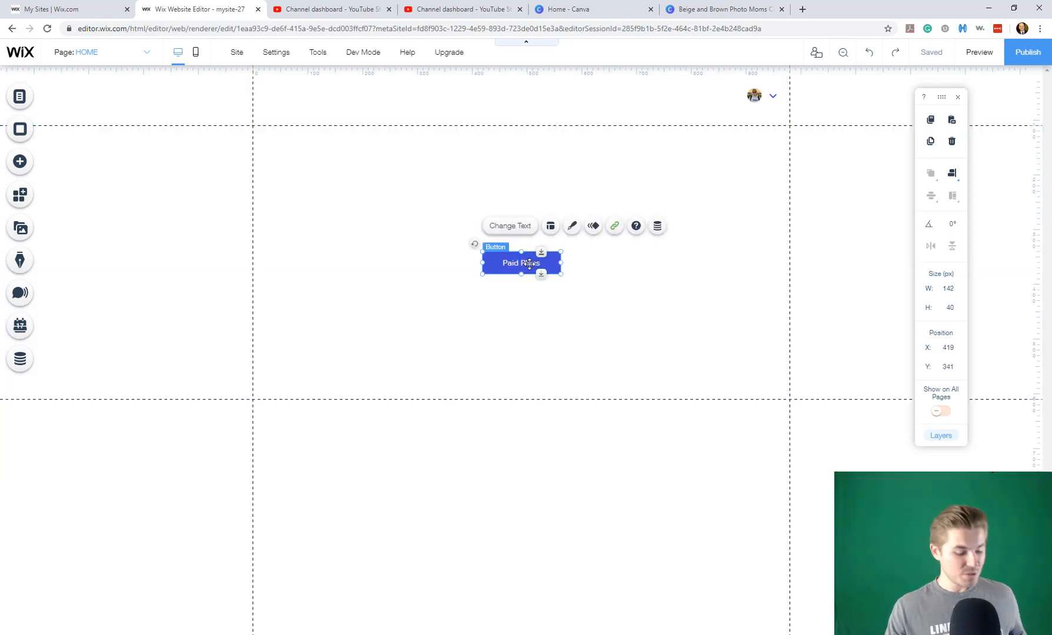
left_click_drag(522, 262, 509, 281)
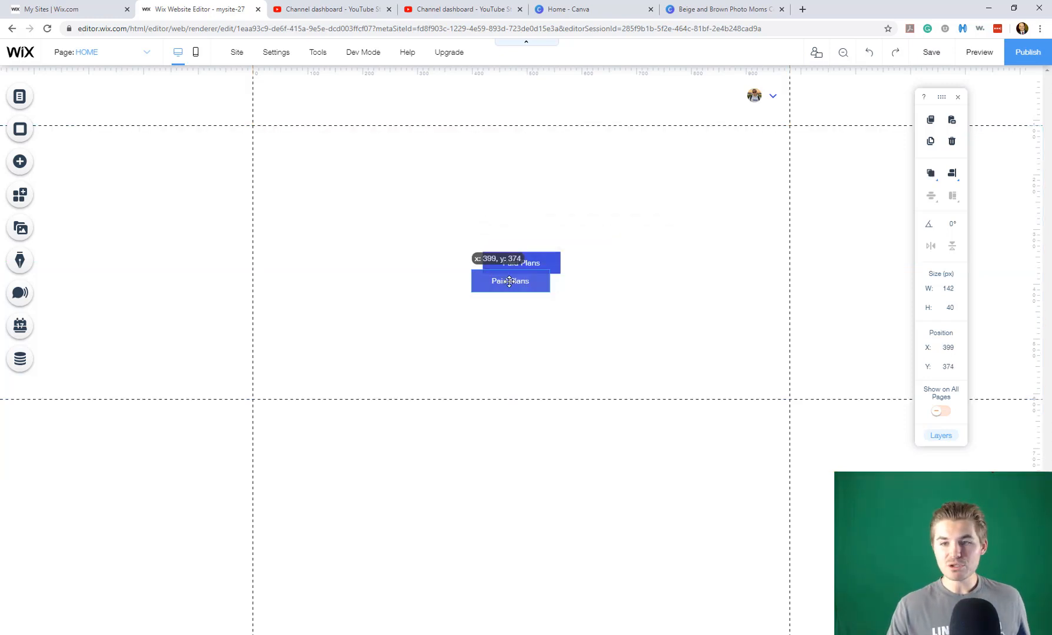
left_click_drag(509, 280, 521, 298)
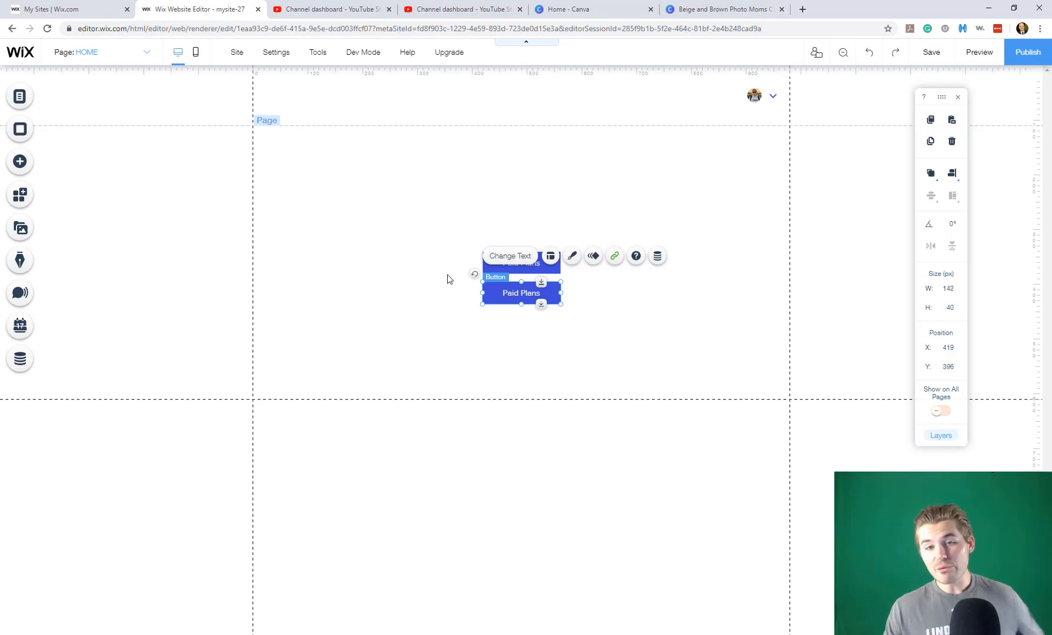
mouse_move(448, 277)
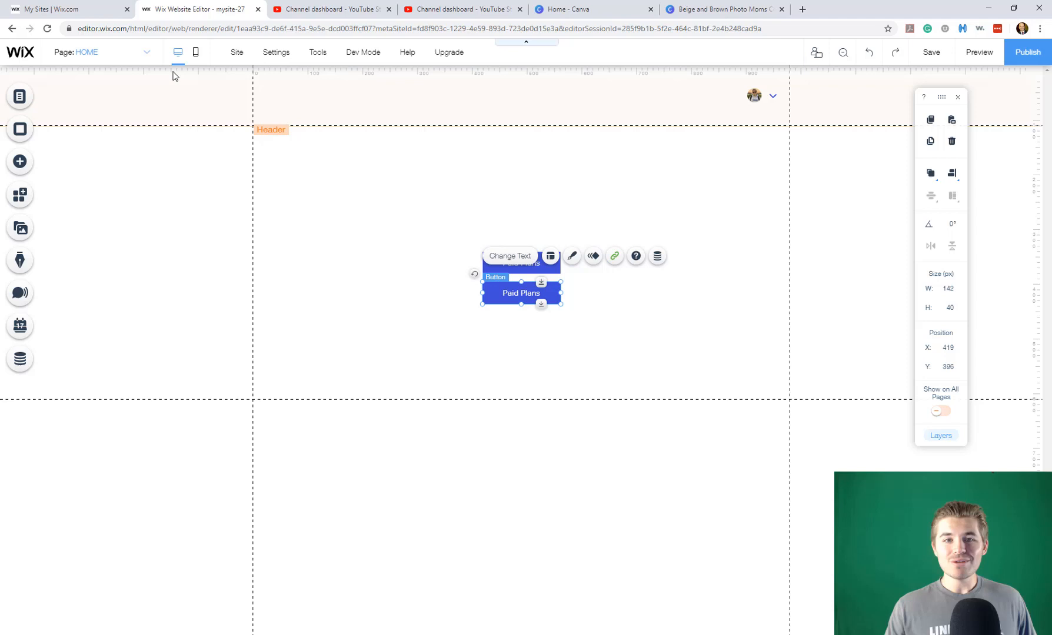
mouse_move(195, 51)
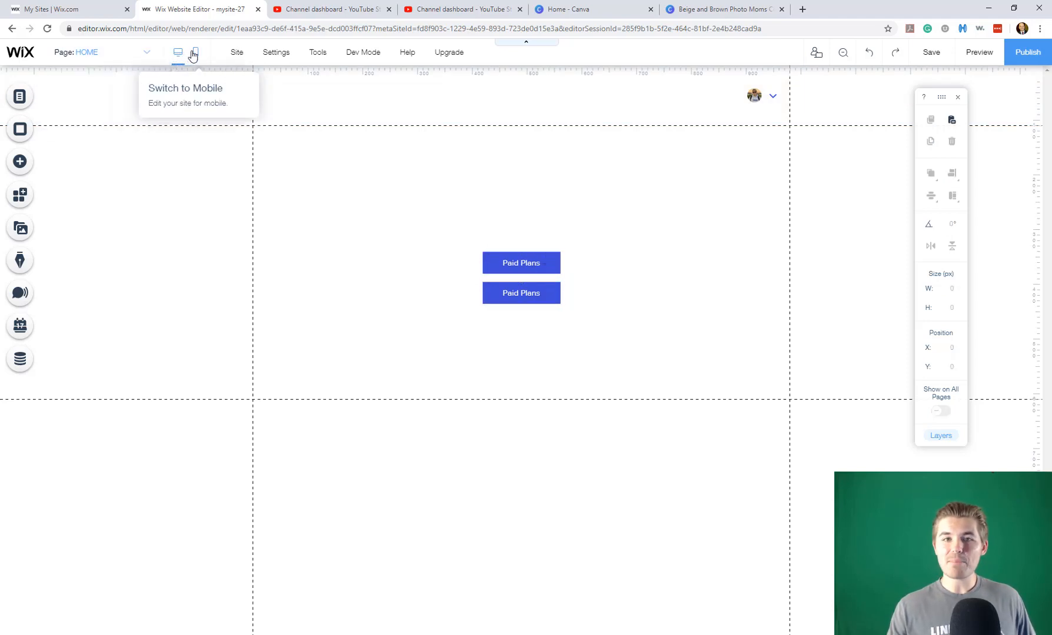
Switch to the mobile editor showing both Paid Plans buttons stacked on the phone preview.
left_click(196, 52)
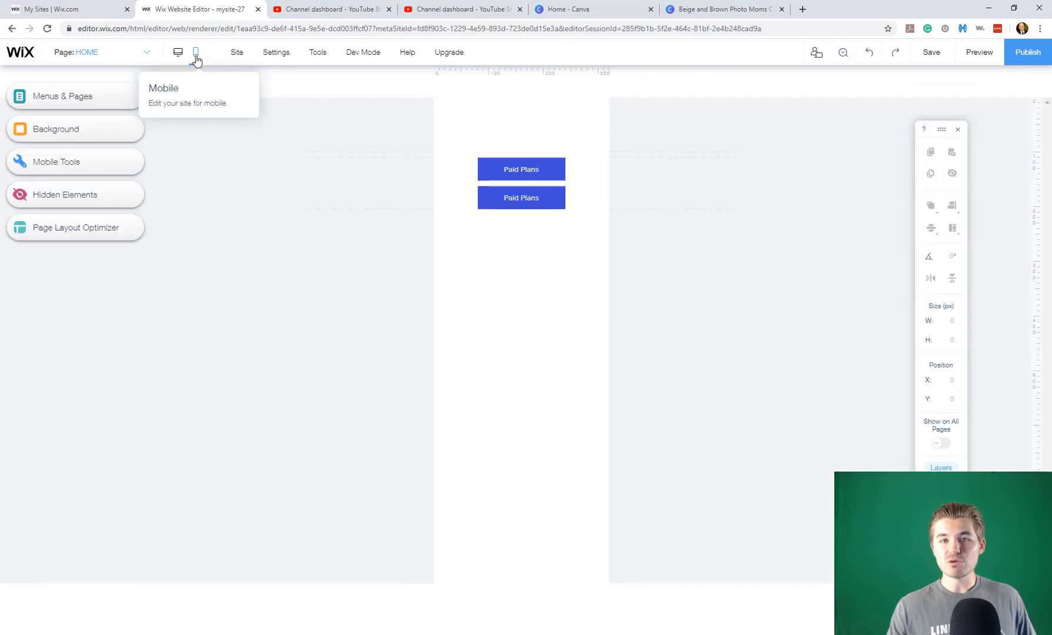
left_click(195, 52)
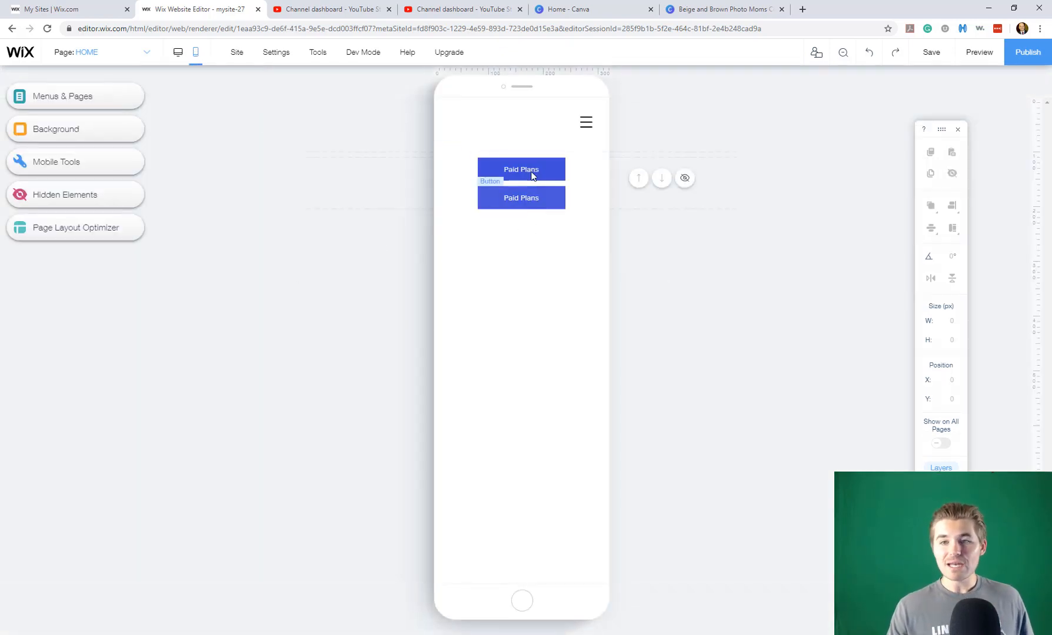
left_click(387, 260)
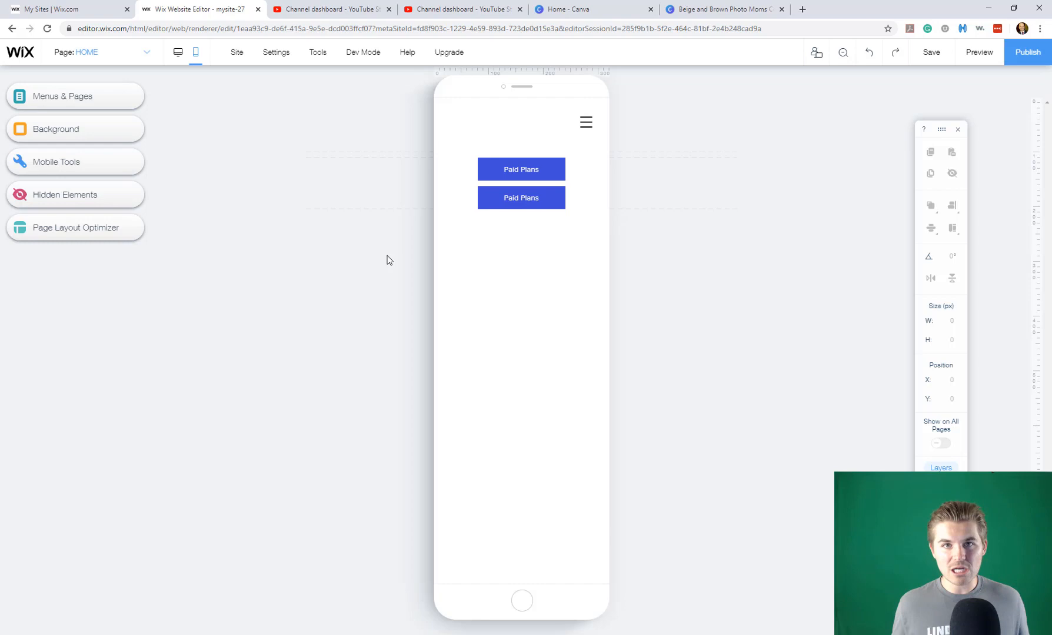
mouse_move(214, 86)
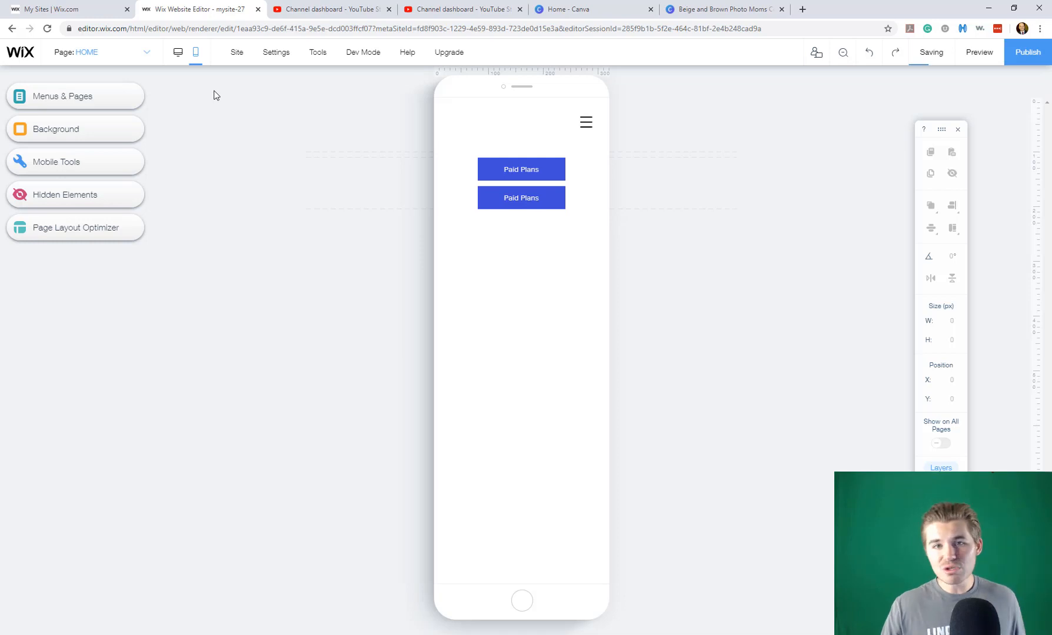
mouse_move(177, 51)
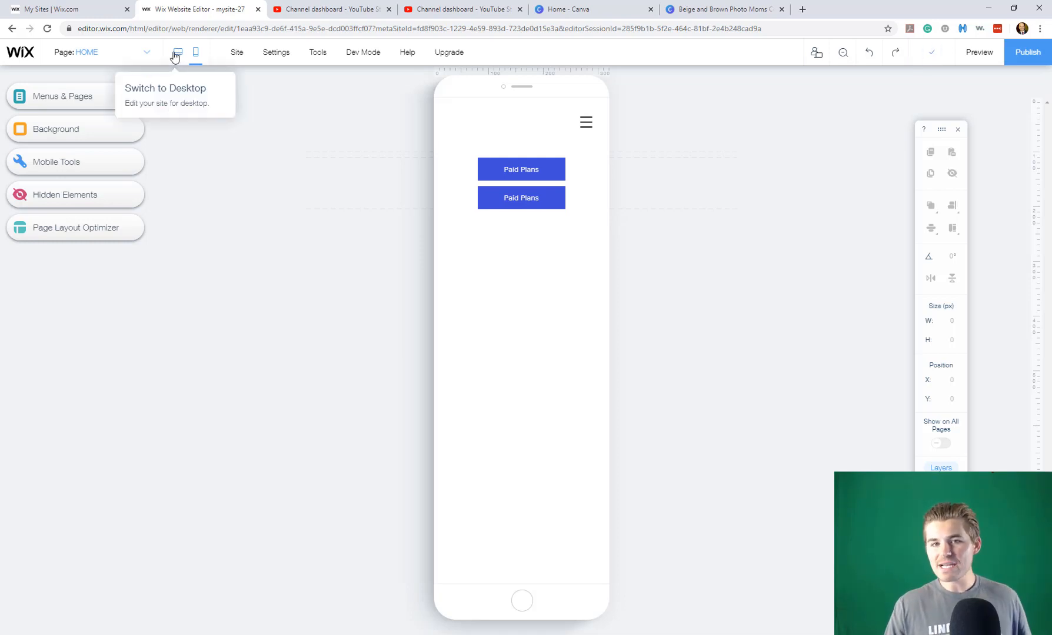
Switch back to the desktop layout and start the Get Feedback flow.
left_click(178, 52)
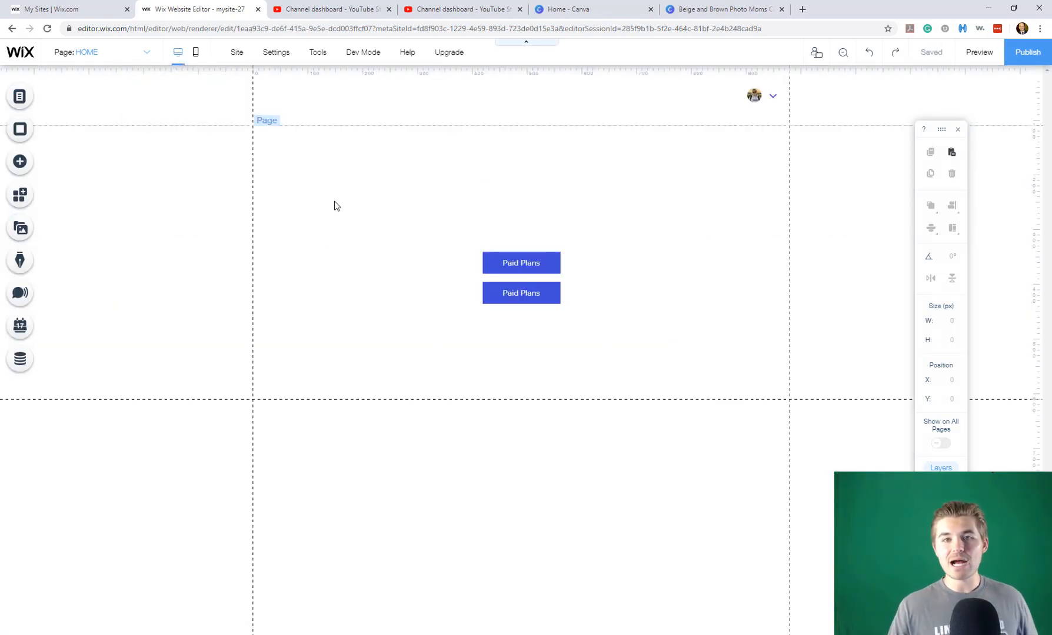
left_click(235, 52)
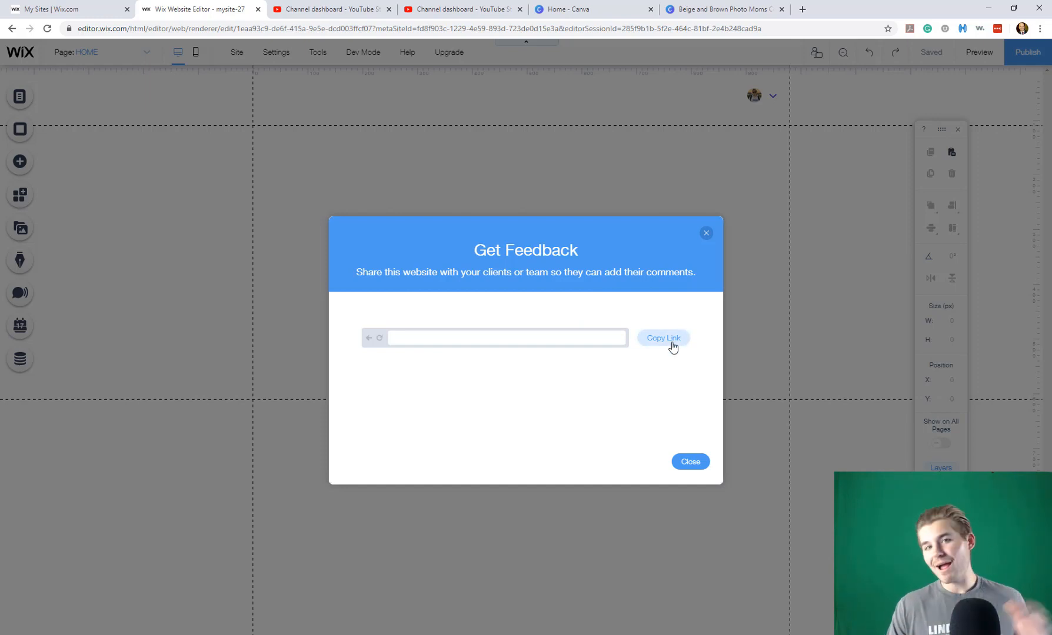
mouse_move(658, 390)
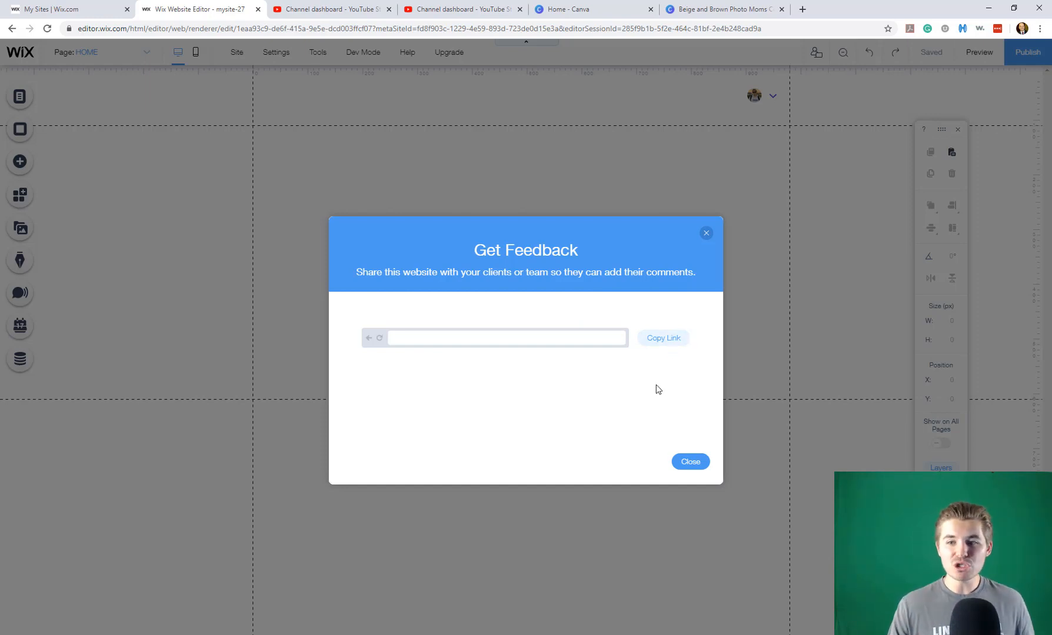
mouse_move(664, 347)
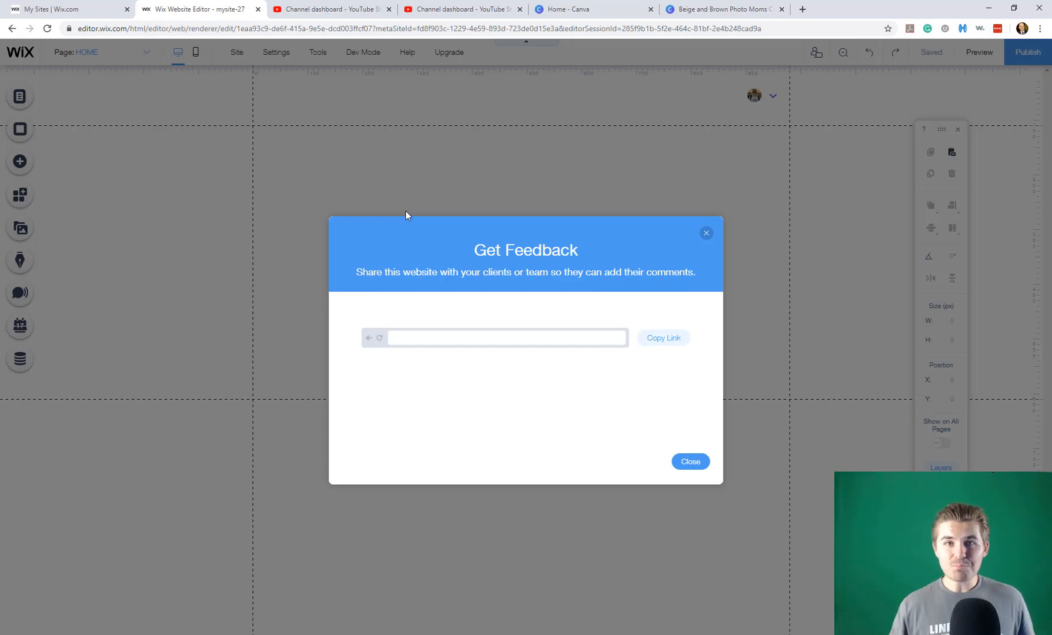
mouse_move(292, 265)
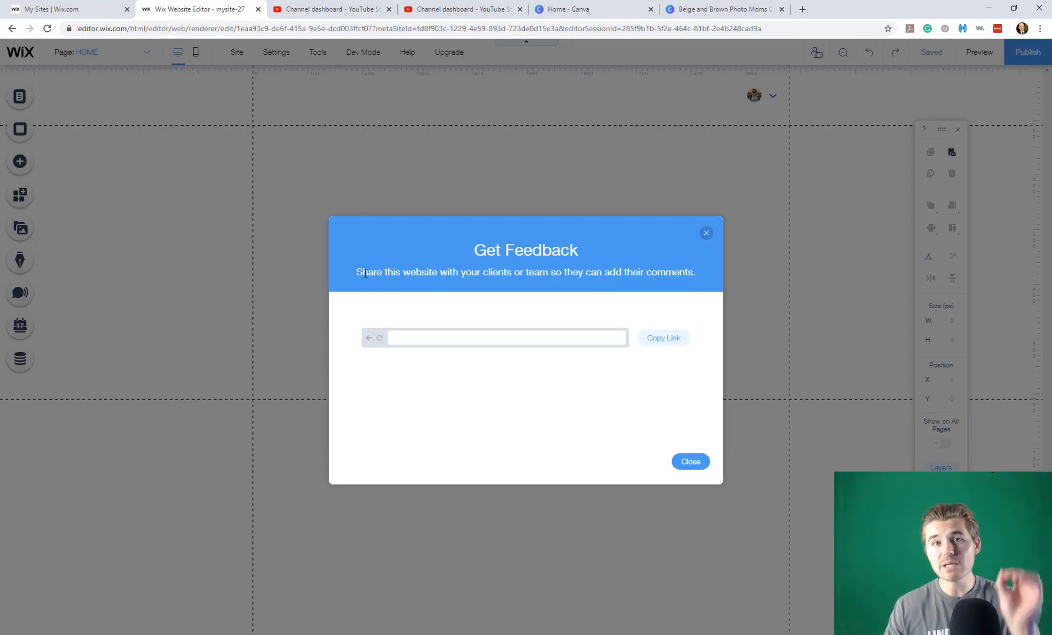
Dismiss the Get Feedback window to return to the desktop home page.
left_click(690, 461)
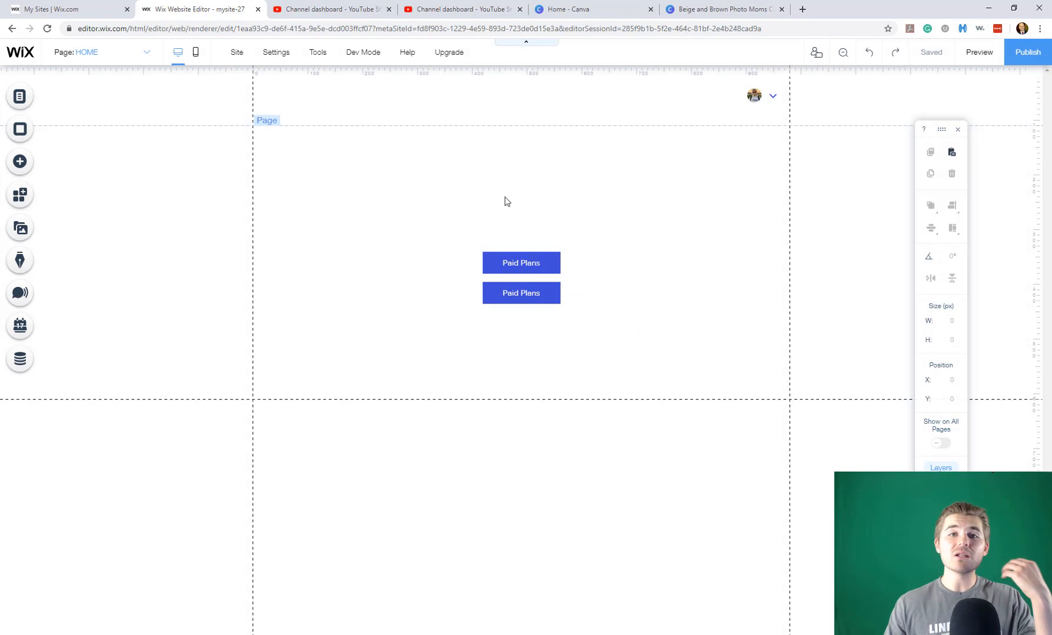
mouse_move(358, 179)
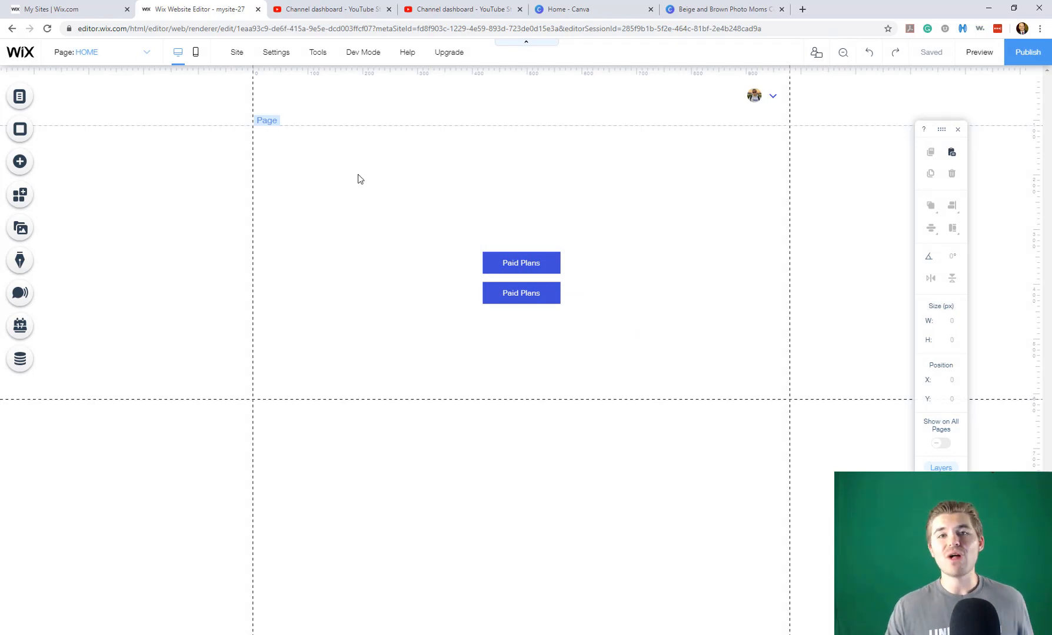
mouse_move(872, 189)
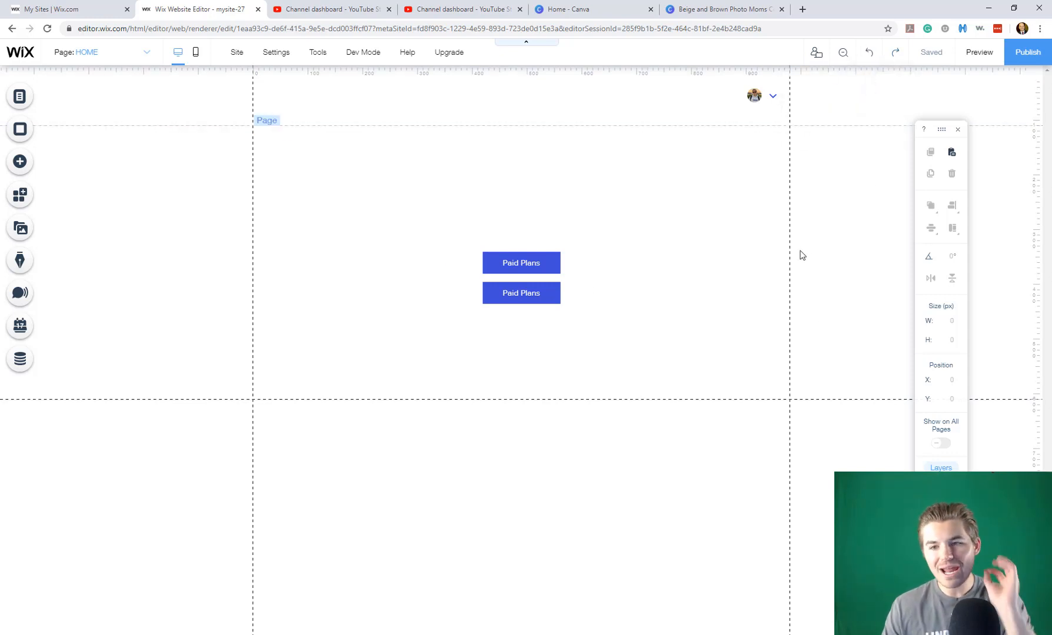
mouse_move(700, 255)
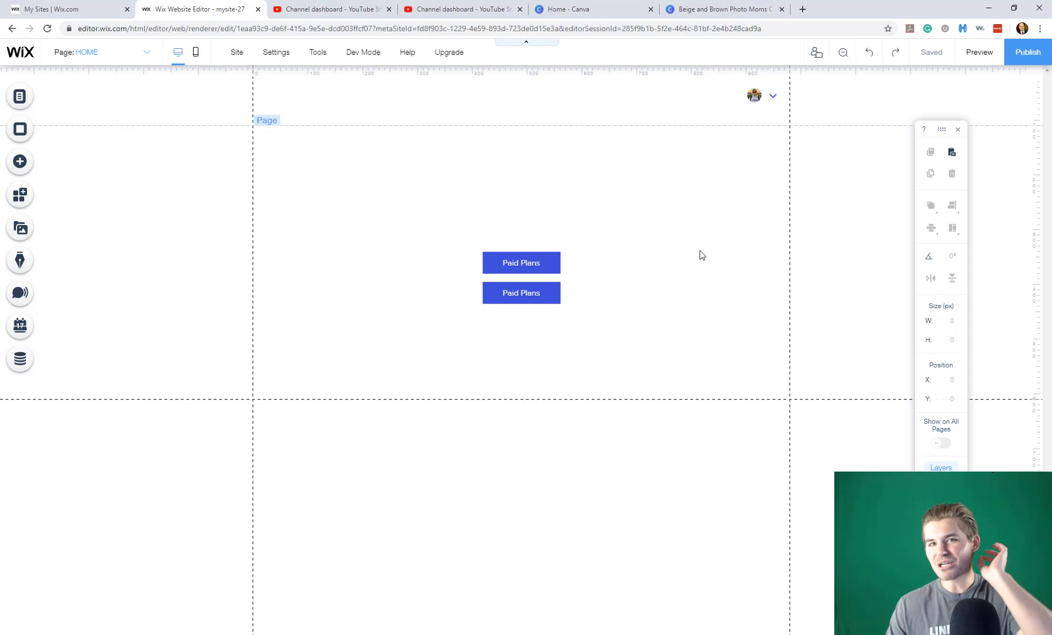
mouse_move(681, 236)
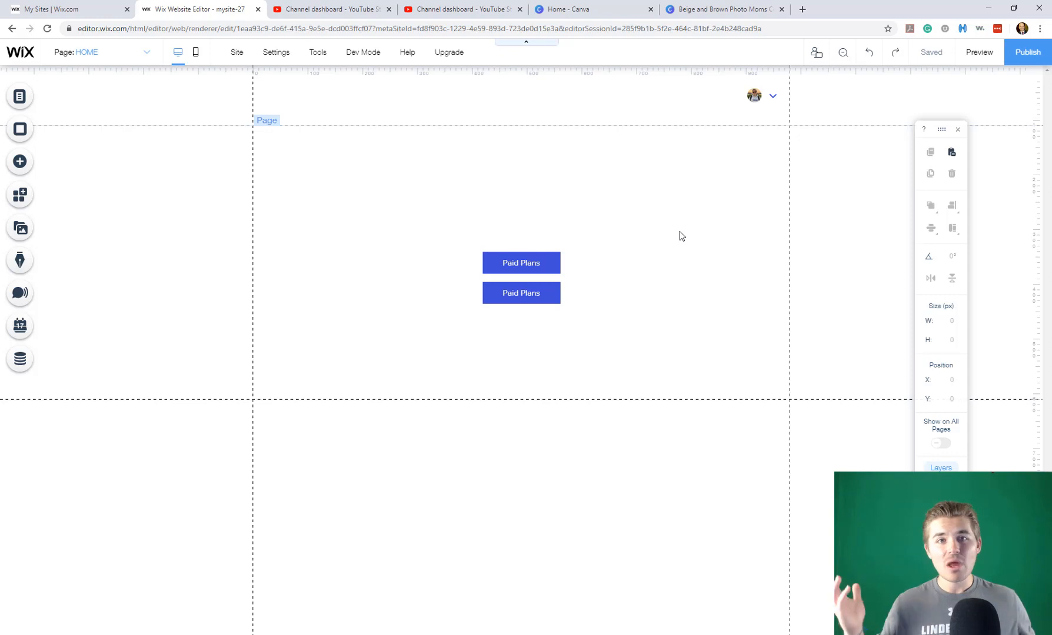
Undo, redo, then undo the second button again, leaving one Paid Plans button, and save.
left_click(520, 262)
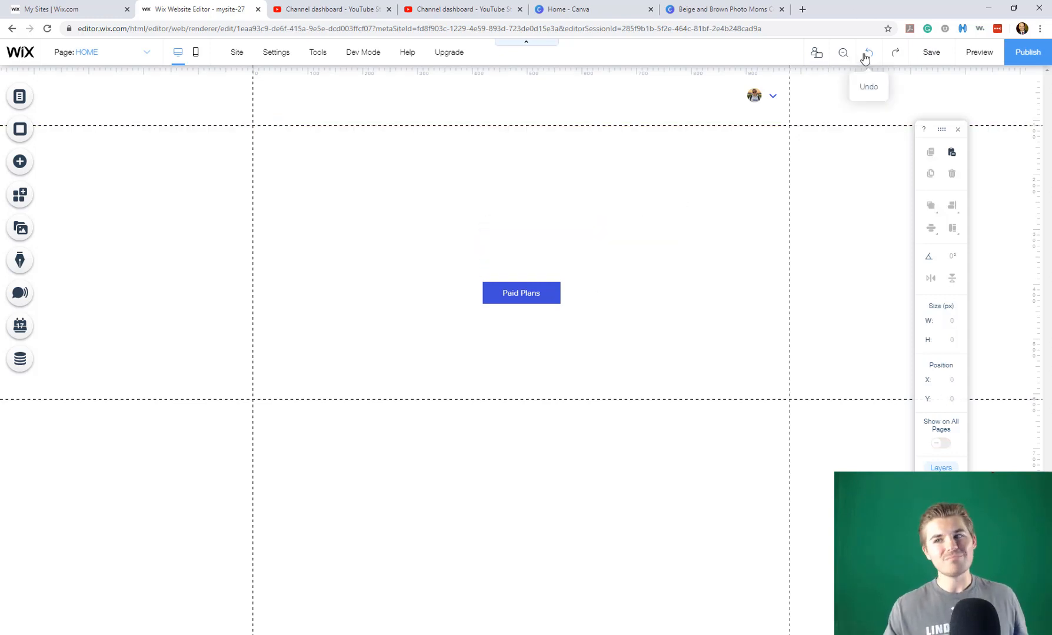
left_click(867, 51)
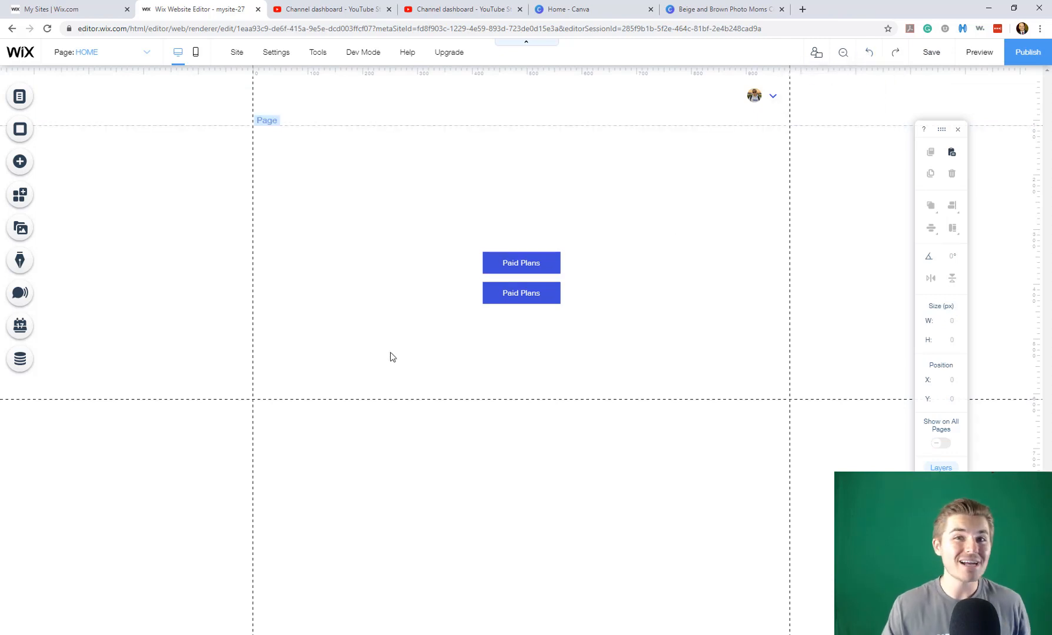
mouse_move(895, 52)
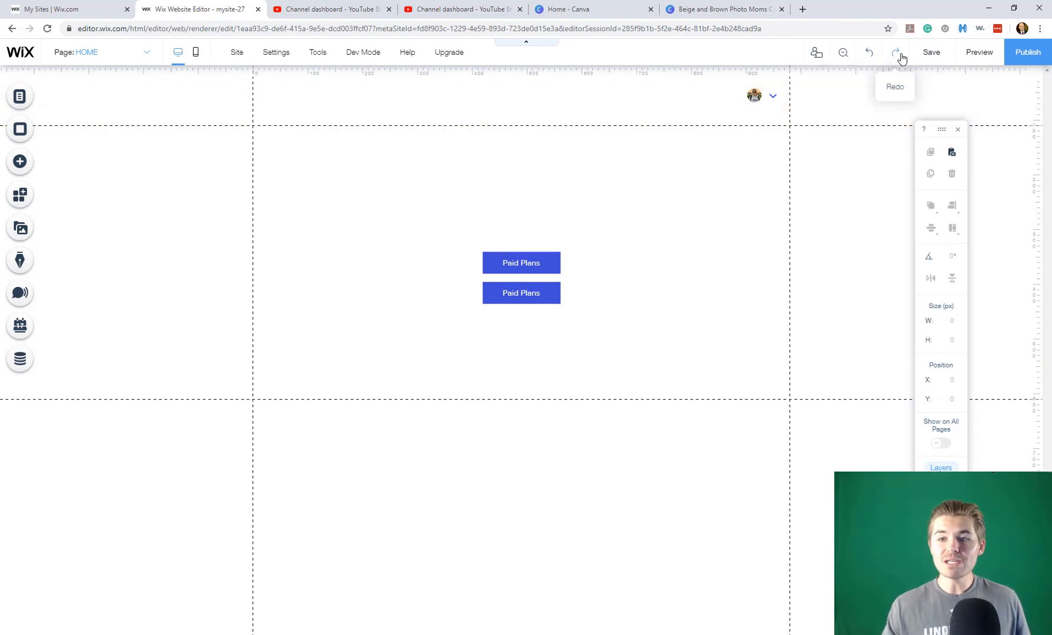
left_click(867, 52)
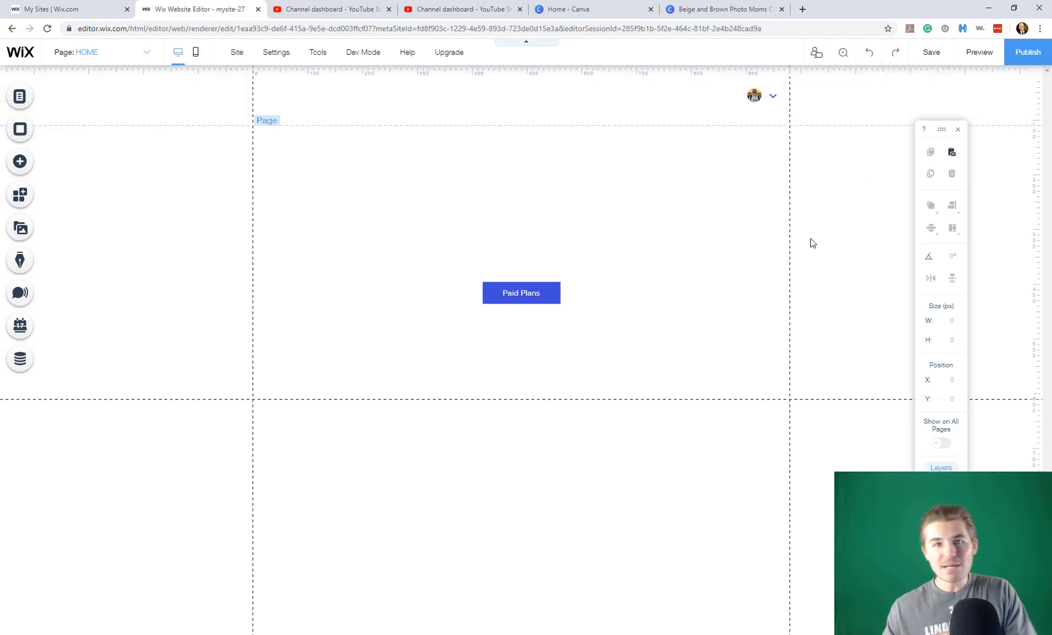
mouse_move(805, 259)
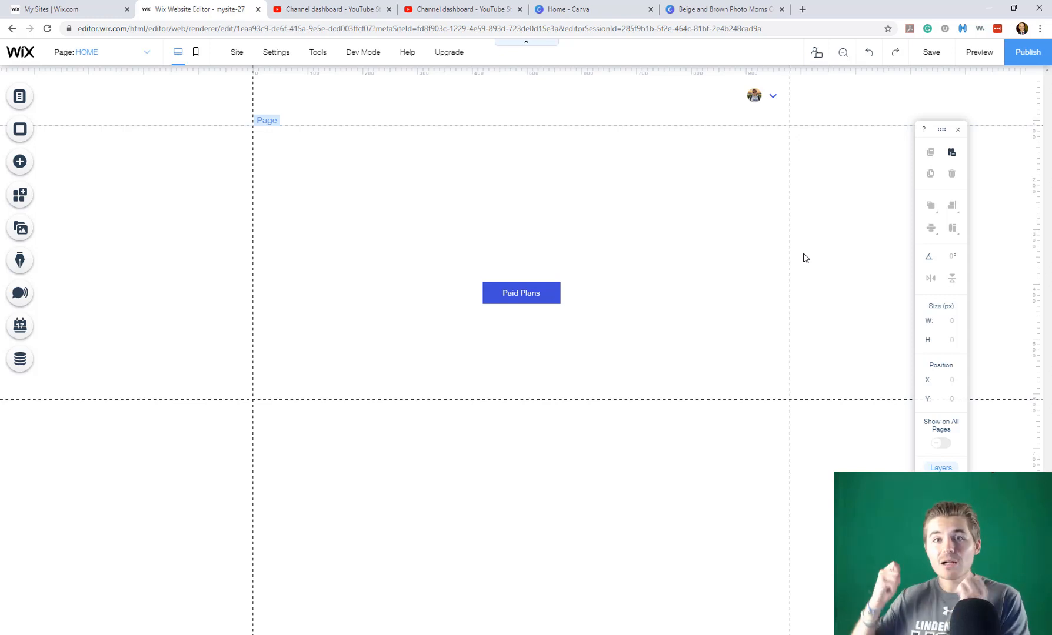
left_click(931, 52)
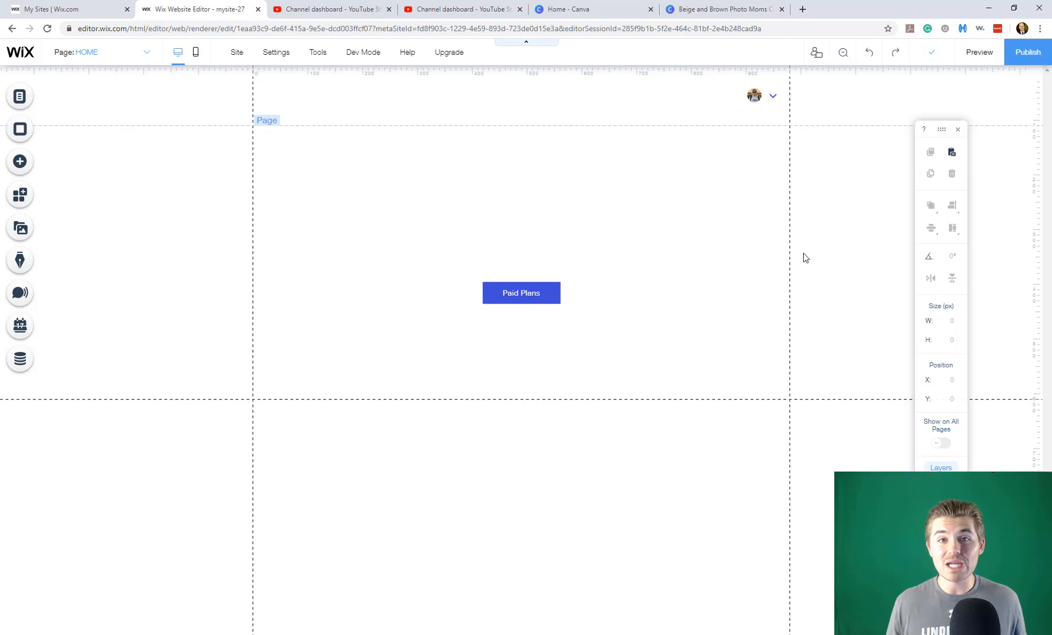